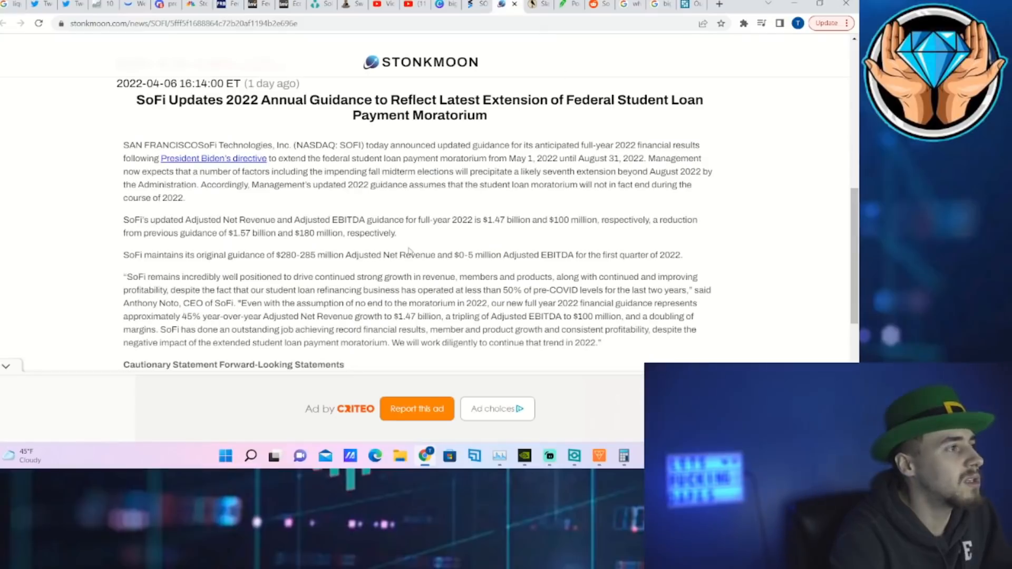
pyautogui.moveTo(125, 225)
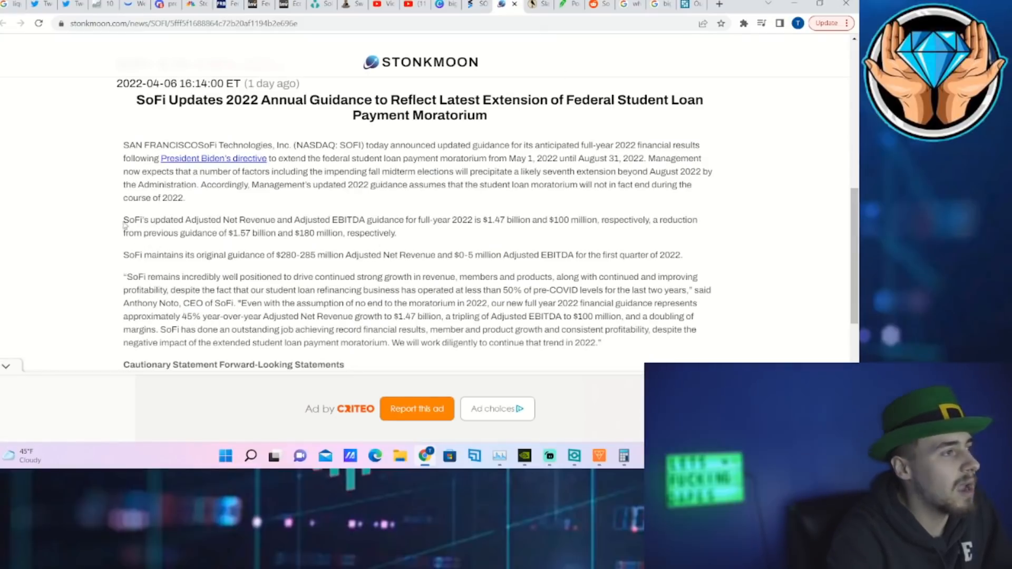
# - Highlight the paragraph on SoFi's reduced full-year guidance, then clear the highlight
pyautogui.moveTo(122, 219); pyautogui.dragTo(395, 233)
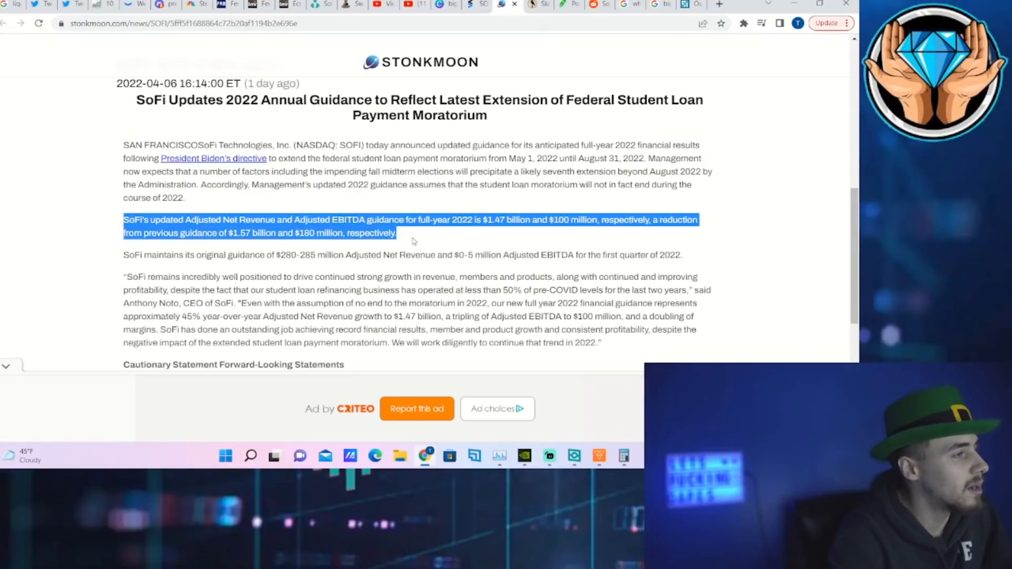
pyautogui.click(98, 226)
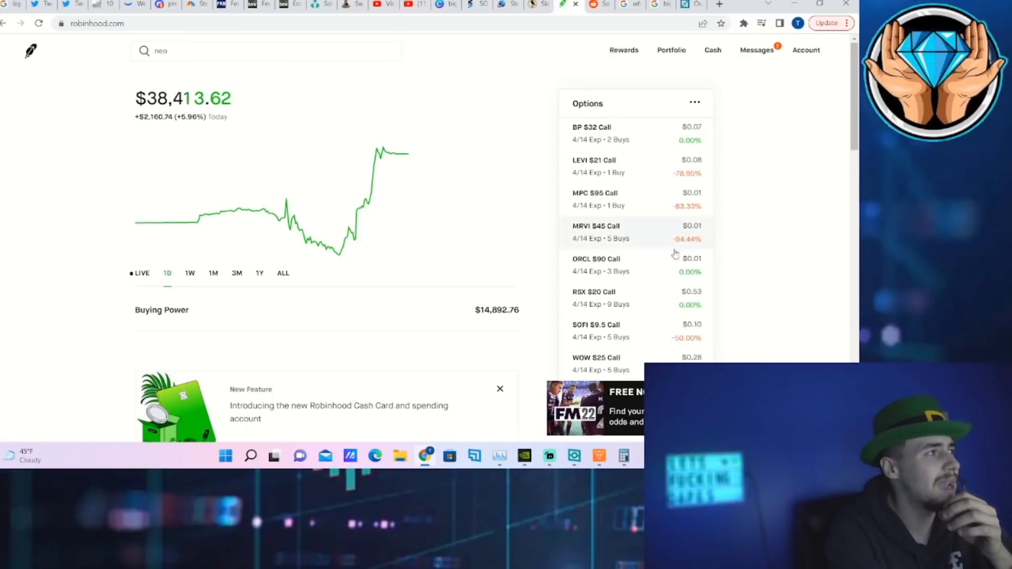
# - Go to the SoFi Technologies stock page from the Robinhood holdings list
pyautogui.scroll(-3)
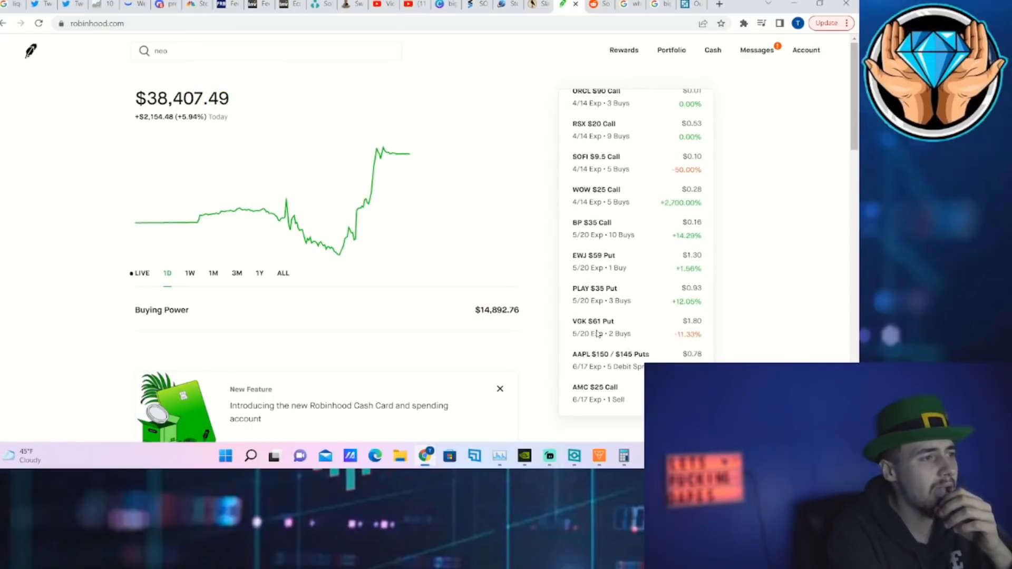
pyautogui.click(594, 162)
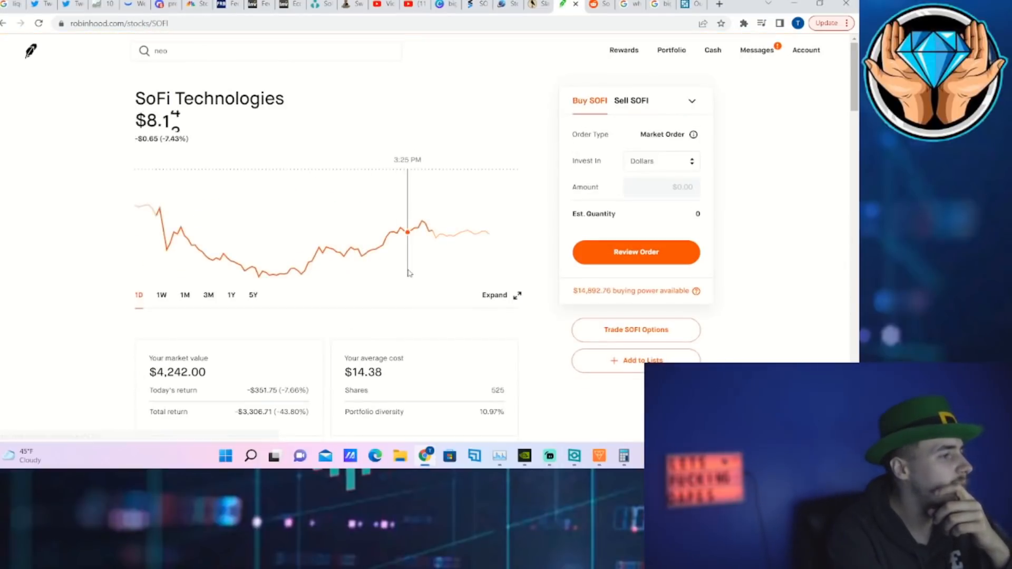
# - Review the SoFi key statistics, About and options sections and return to the chart
pyautogui.scroll(-3)
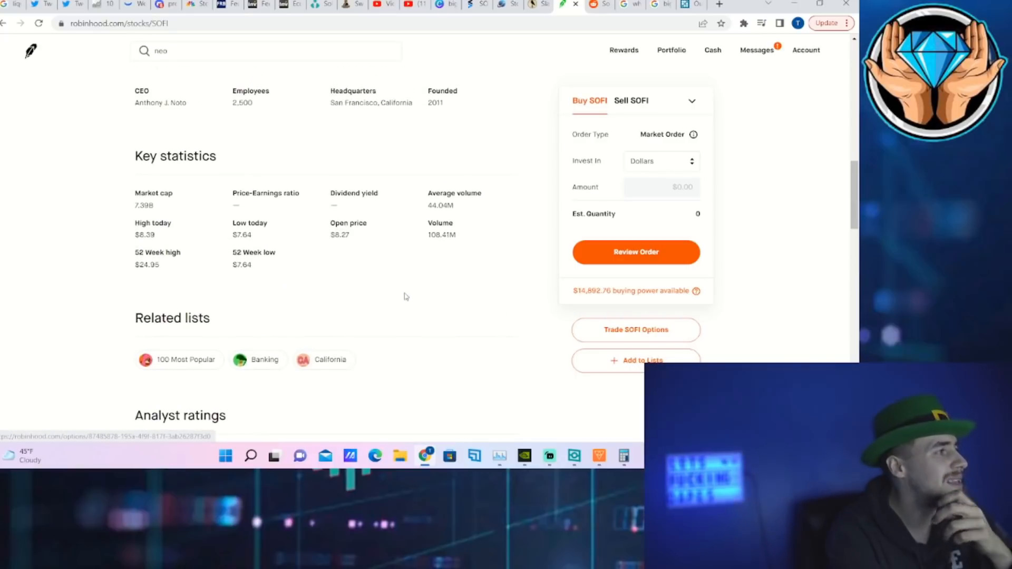
pyautogui.scroll(3)
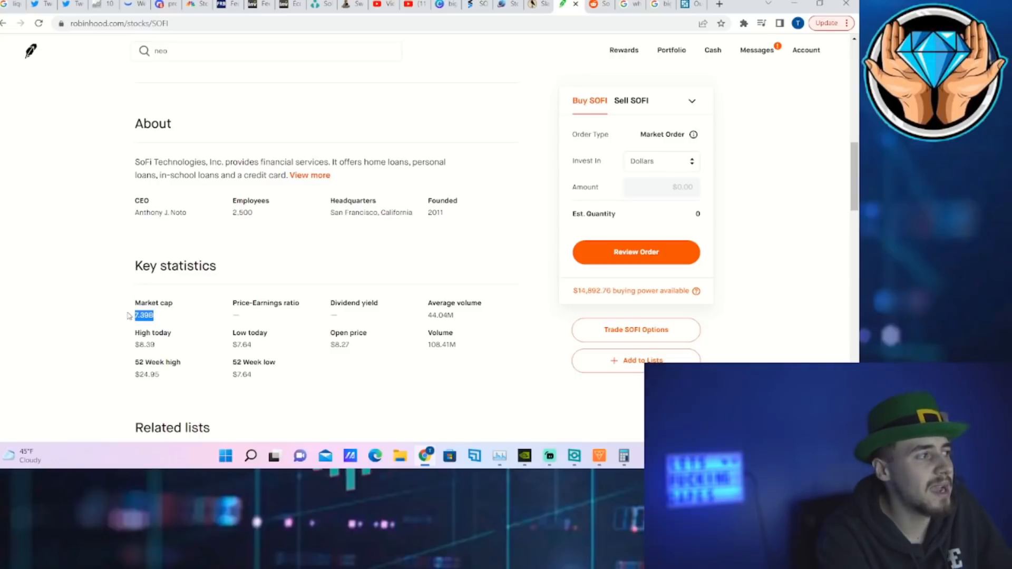
pyautogui.scroll(3)
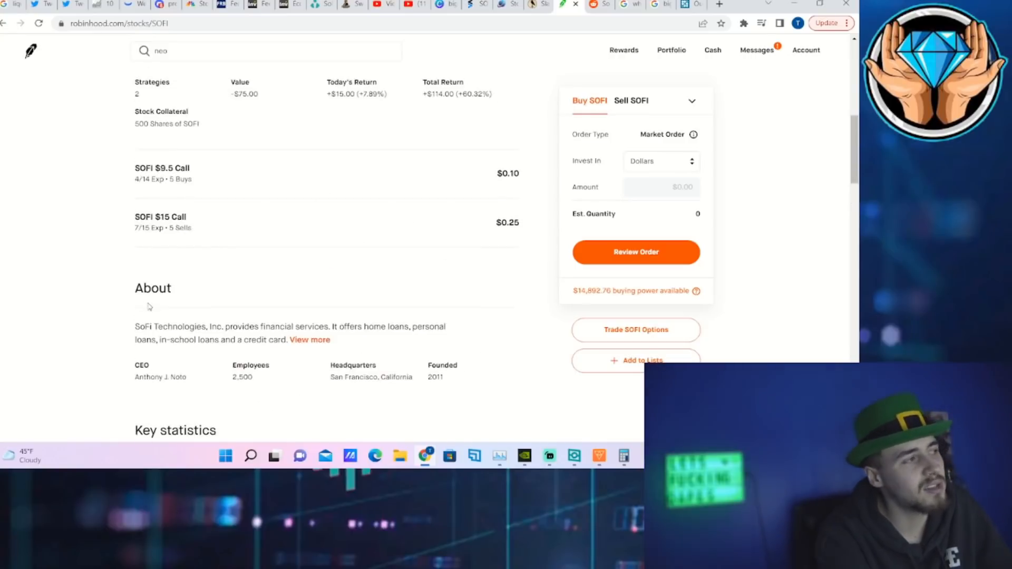
pyautogui.scroll(3)
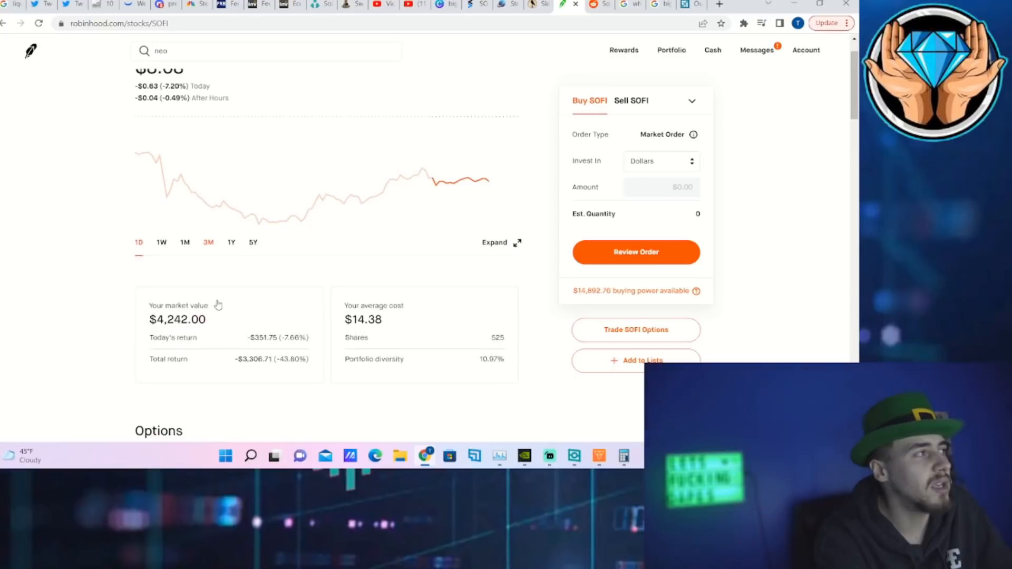
pyautogui.scroll(3)
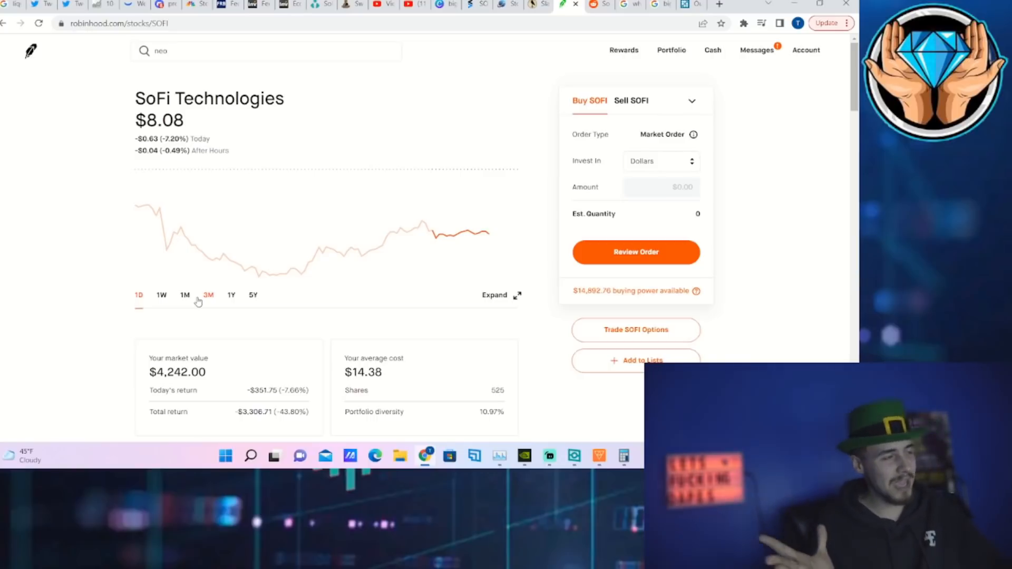
pyautogui.moveTo(308, 261)
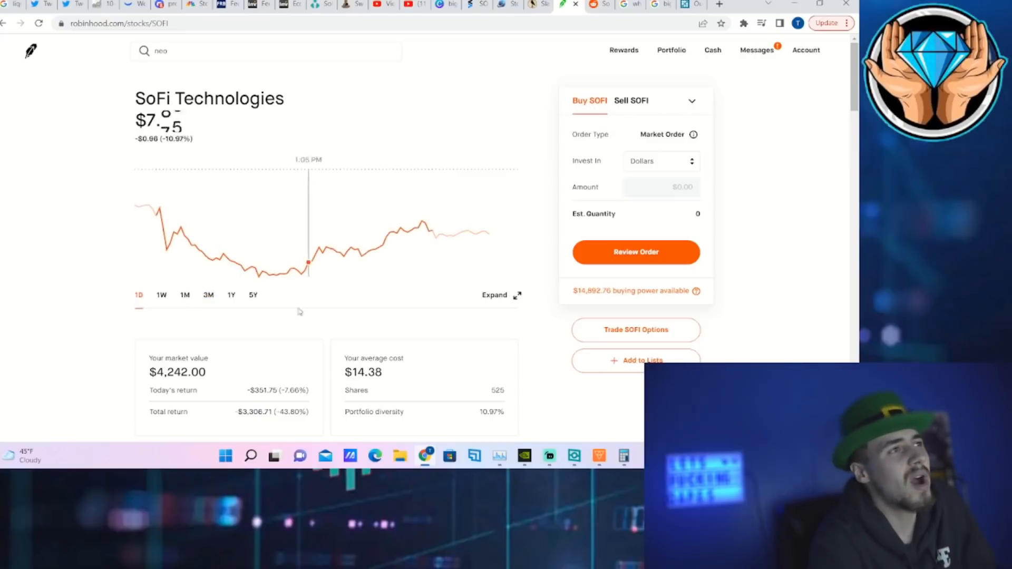
# - Switch to the Google results tab for who votes when a listed company is bought
pyautogui.click(623, 4)
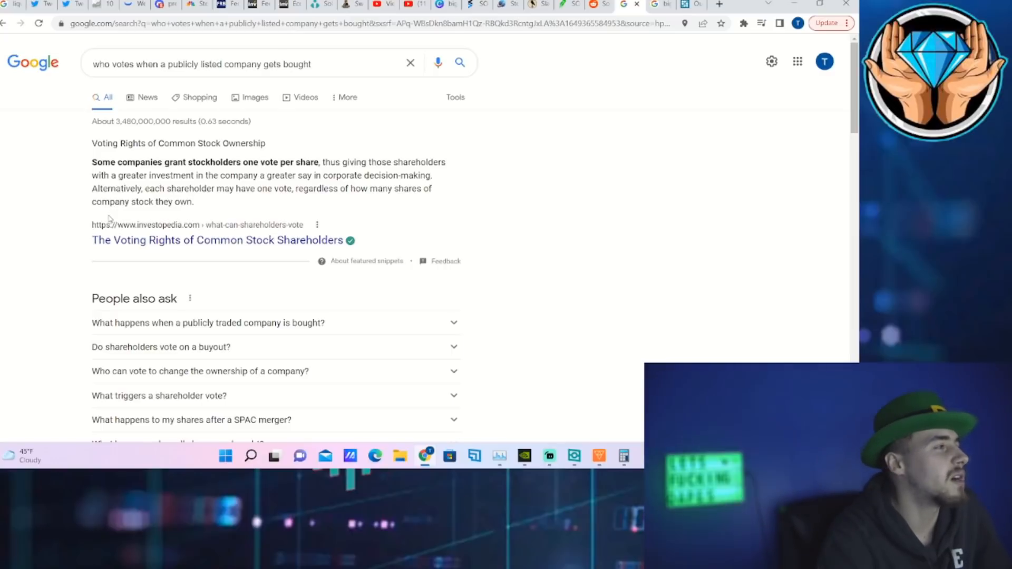
pyautogui.doubleClick(178, 201)
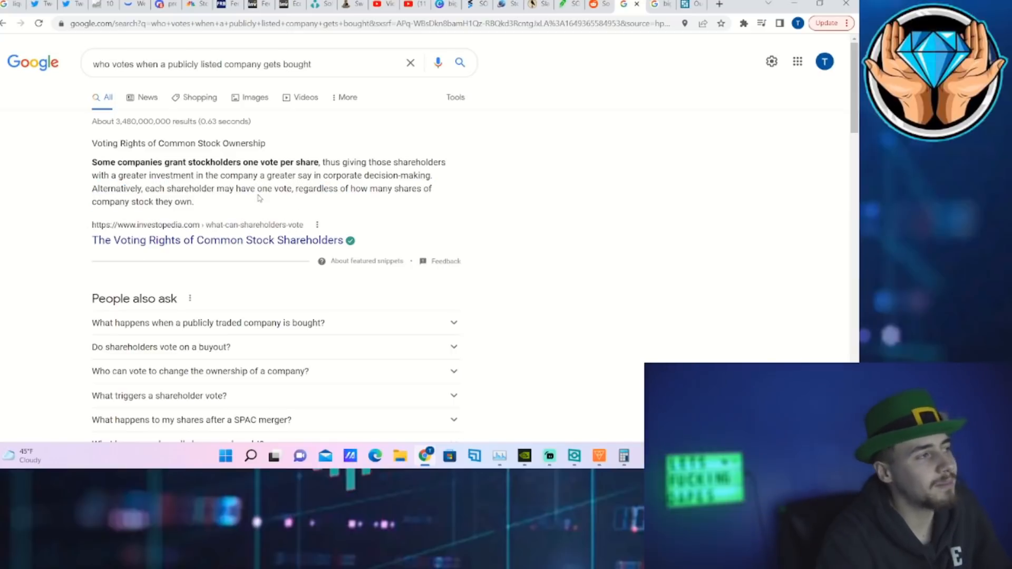
pyautogui.moveTo(657, 153)
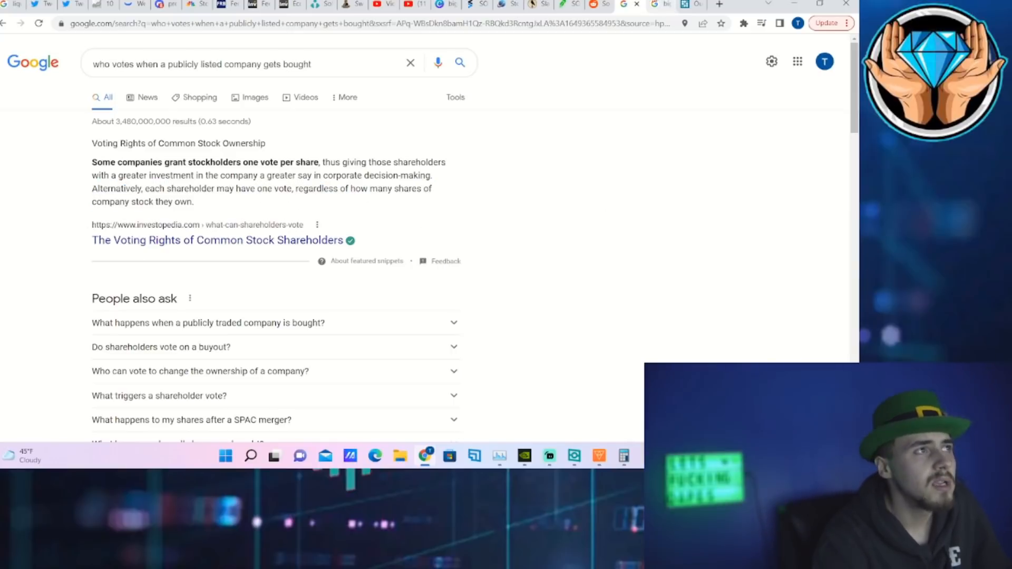
pyautogui.moveTo(660, 6)
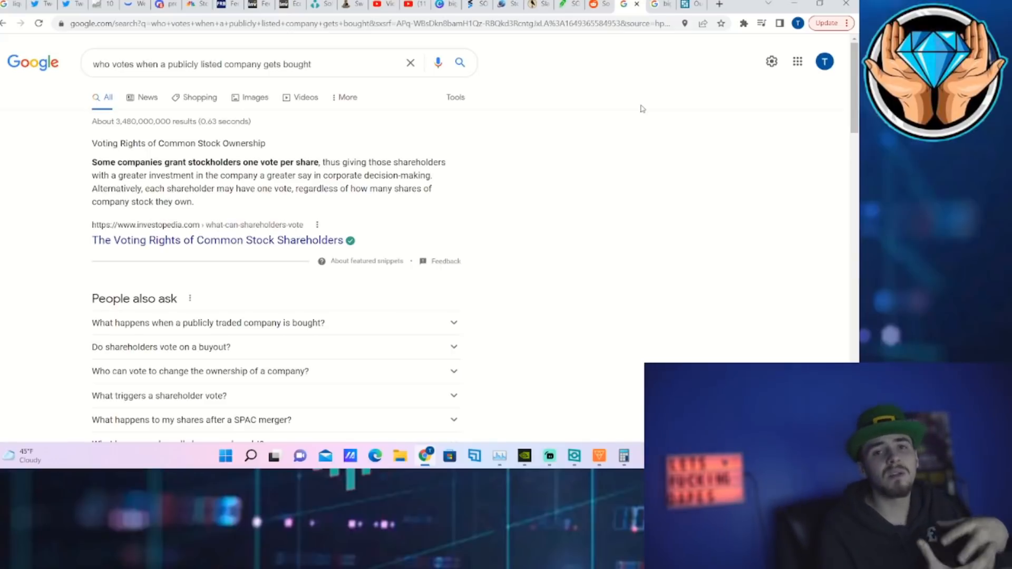
pyautogui.moveTo(820, 180)
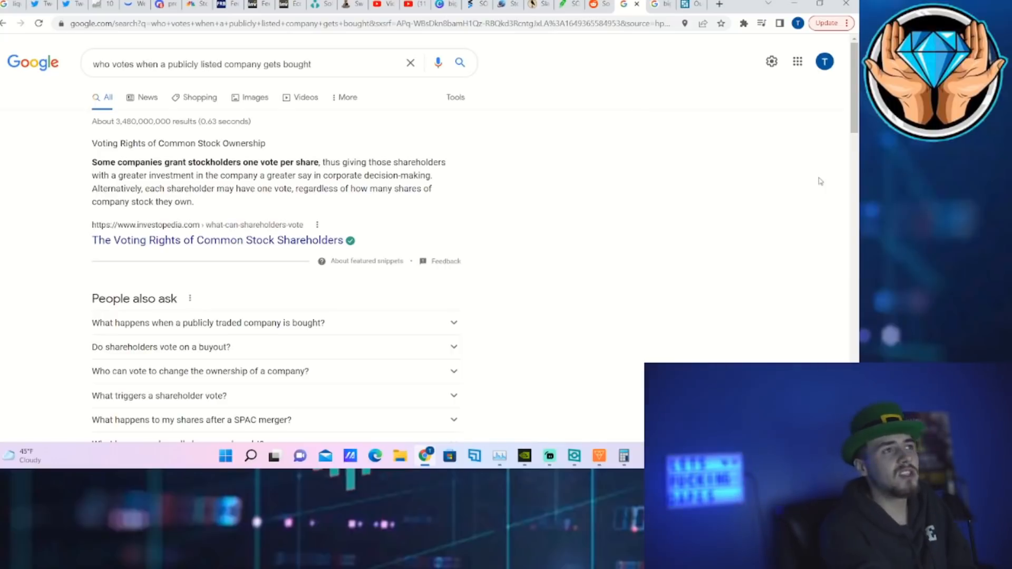
pyautogui.moveTo(660, 5)
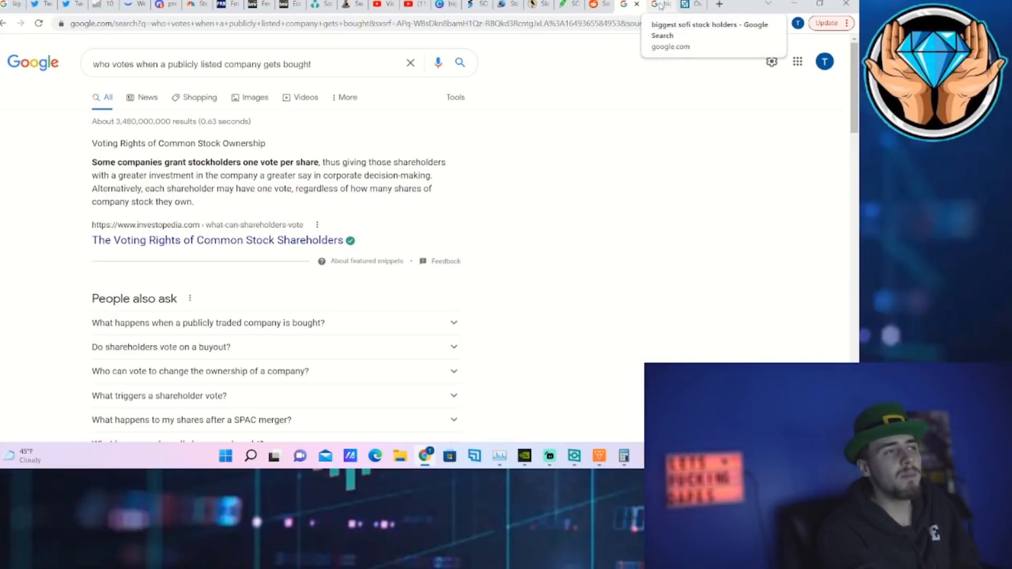
# - Bring up the biggest SoFi stockholders results and highlight the Vanguard row briefly
pyautogui.click(708, 29)
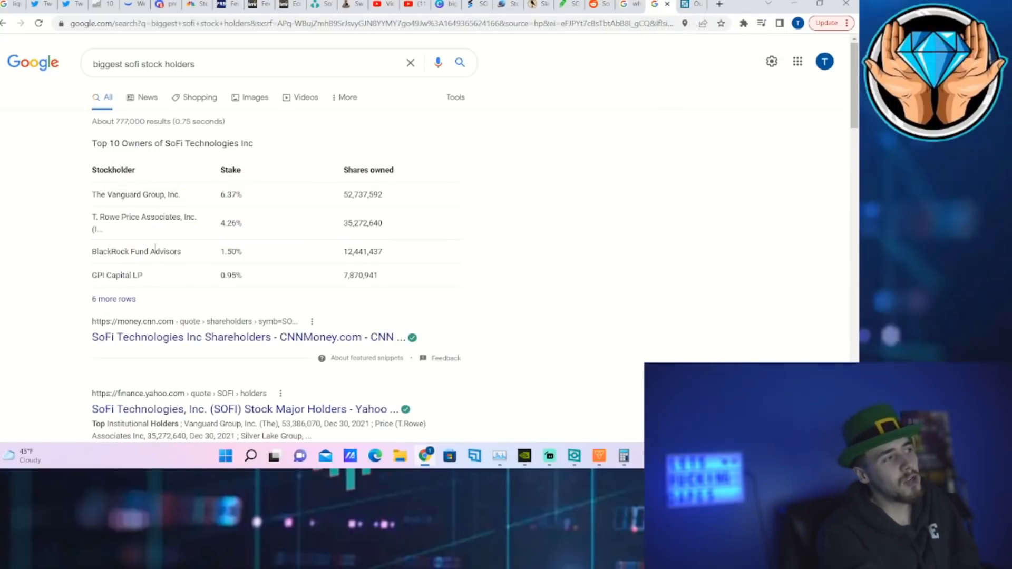
pyautogui.moveTo(97, 170); pyautogui.dragTo(245, 194)
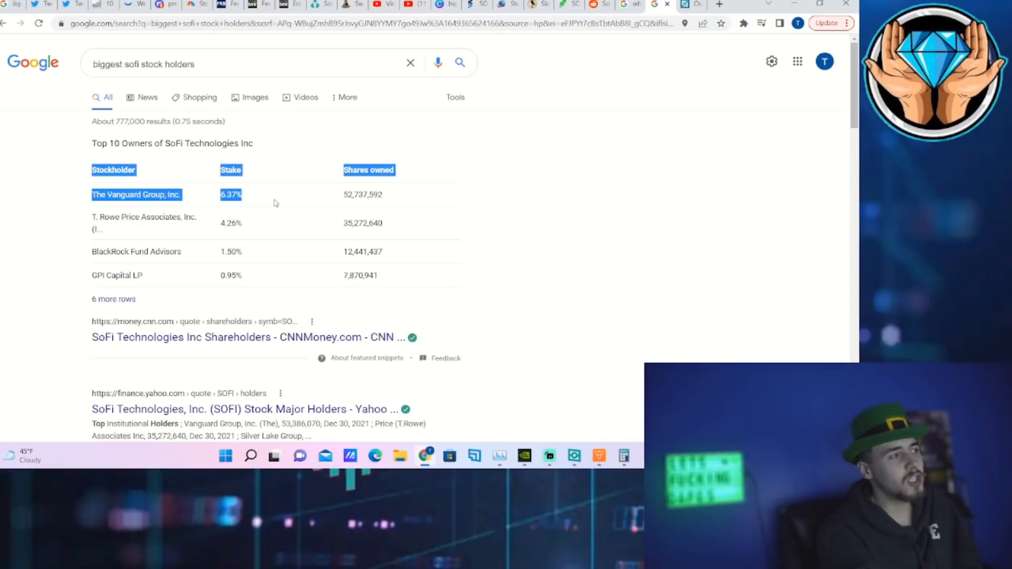
pyautogui.click(554, 282)
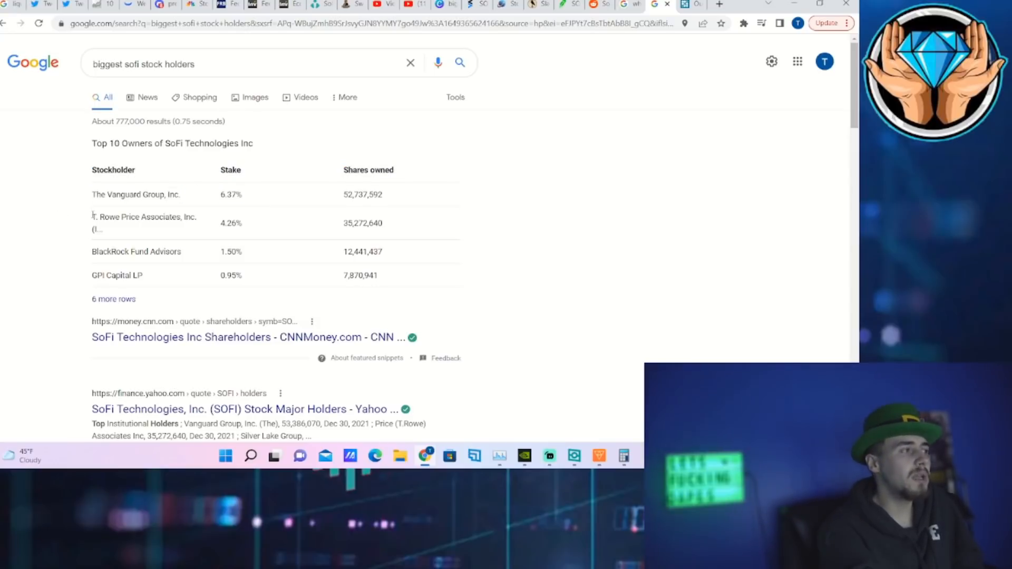
# - Review the Top 10 Owners table, clearing highlights on T. Rowe Price and the top three holders
pyautogui.scroll(-3)
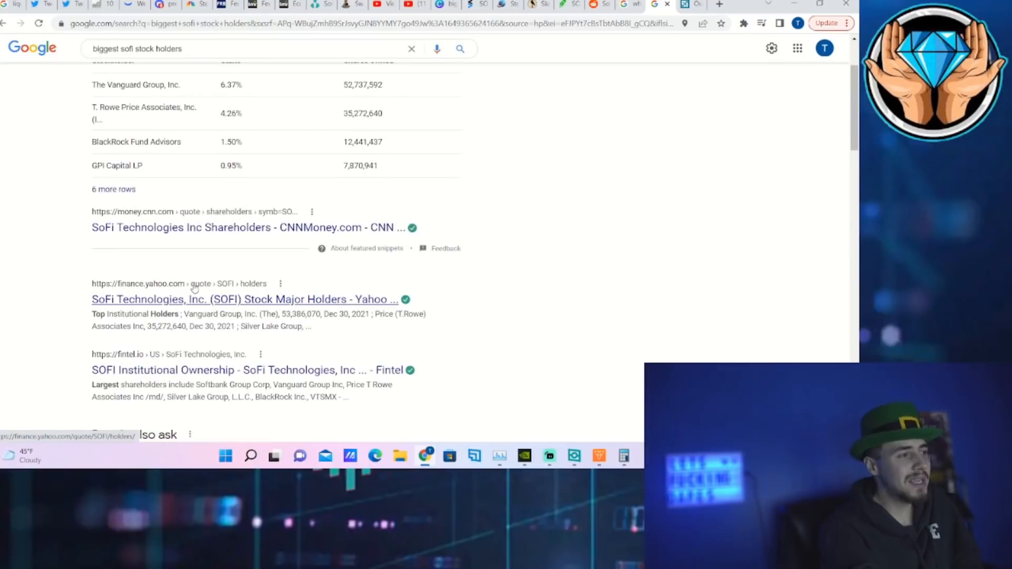
pyautogui.scroll(3)
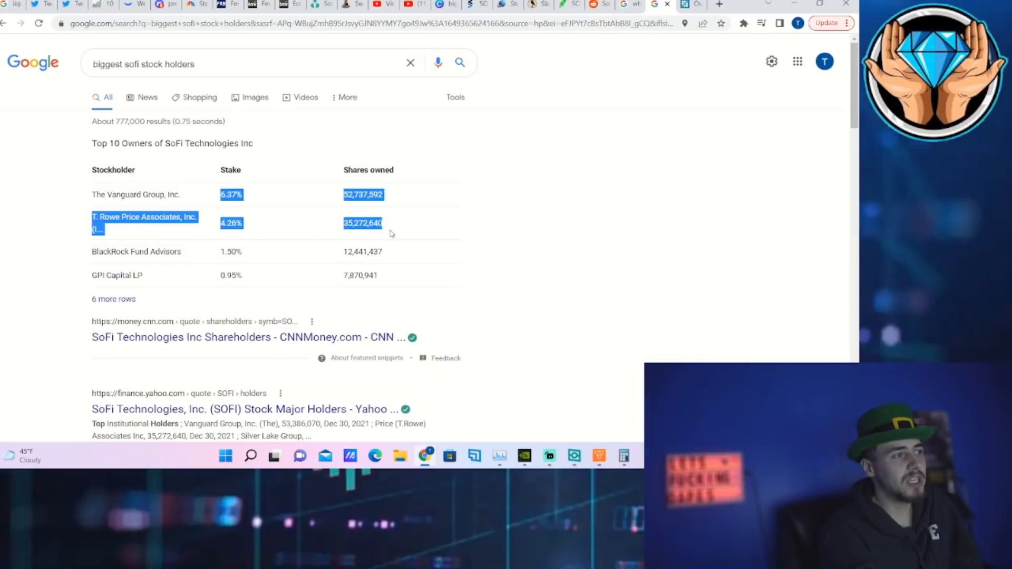
pyautogui.click(322, 202)
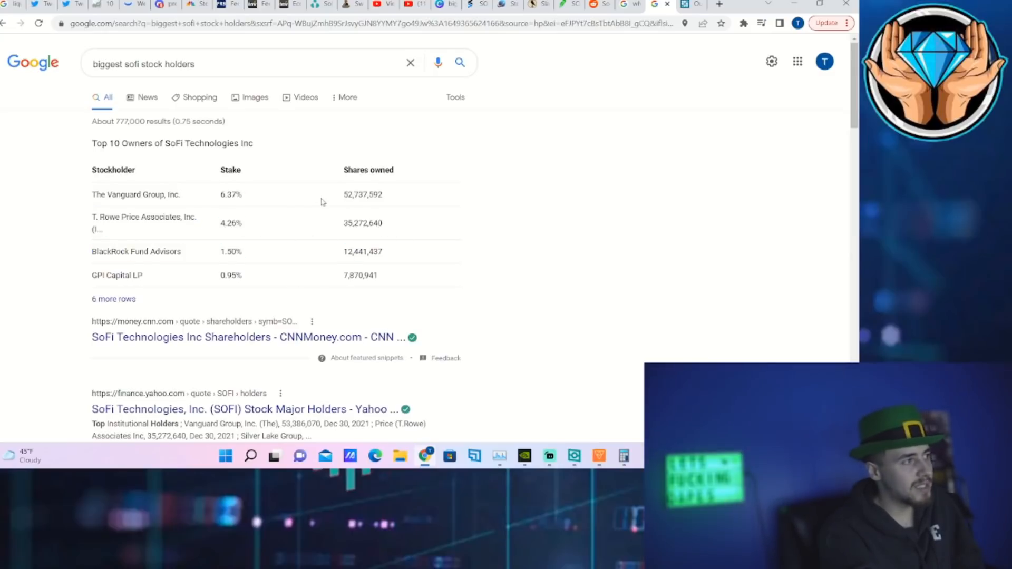
pyautogui.moveTo(144, 279)
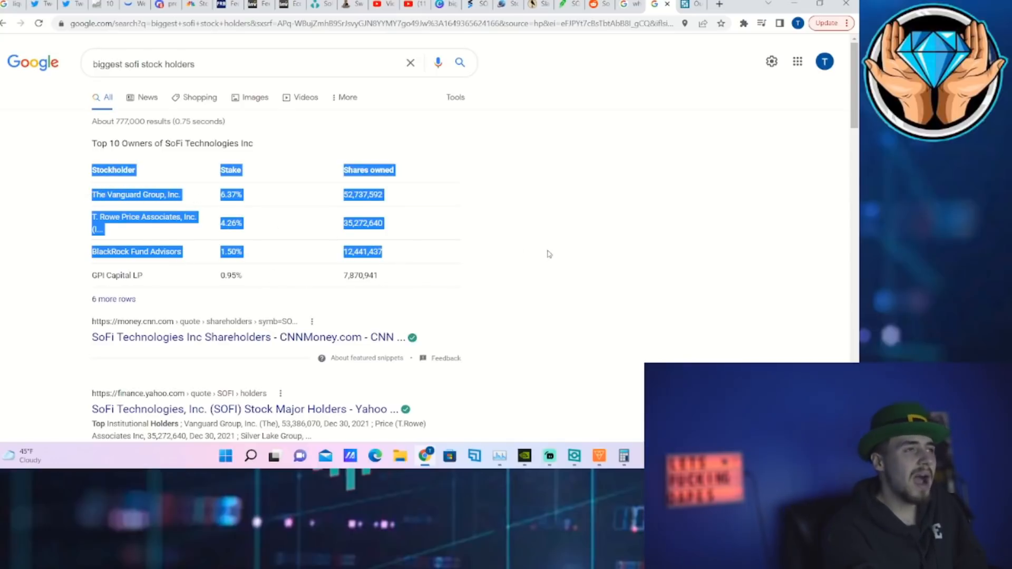
pyautogui.click(507, 212)
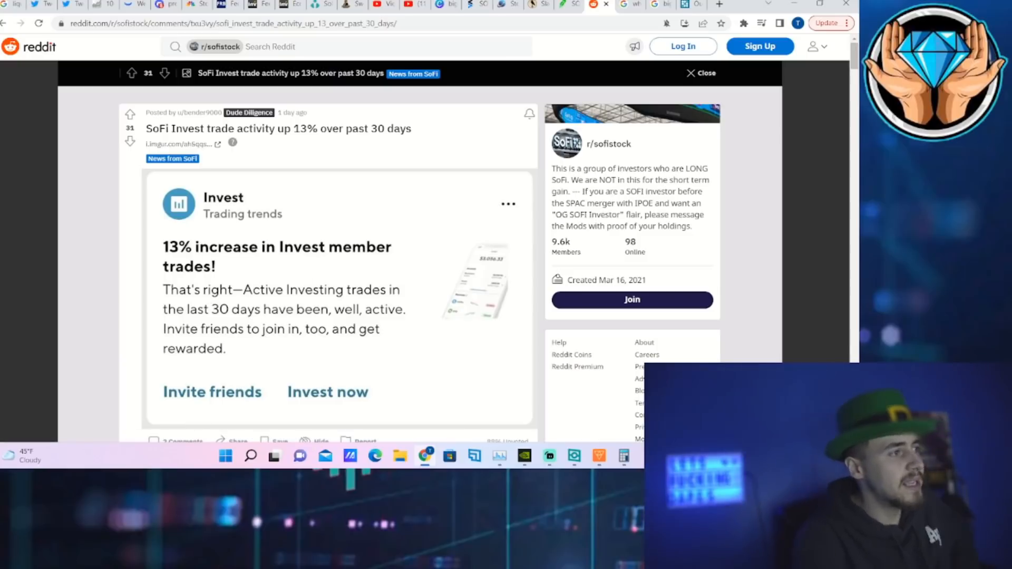
pyautogui.moveTo(341, 202)
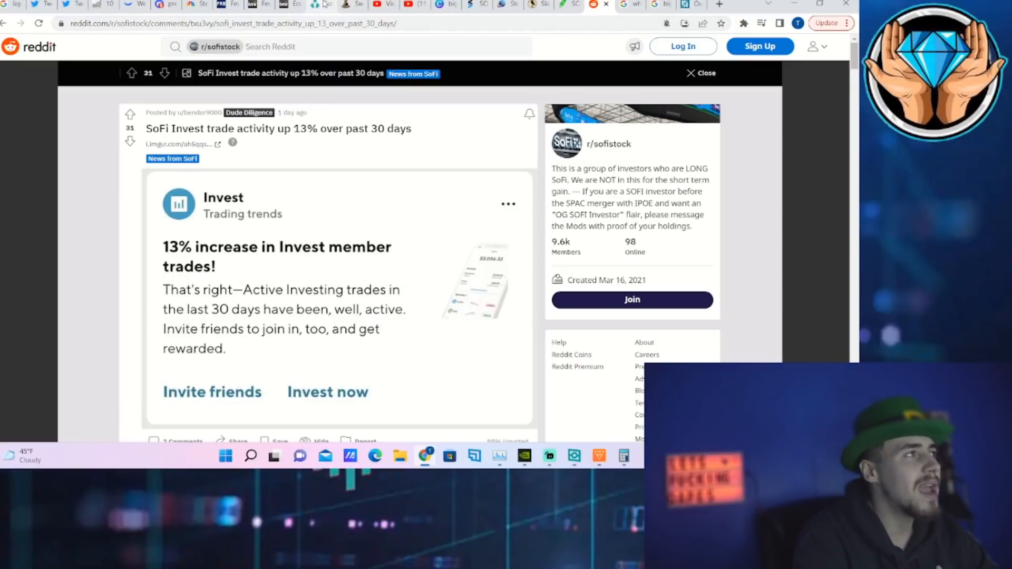
pyautogui.moveTo(319, 5)
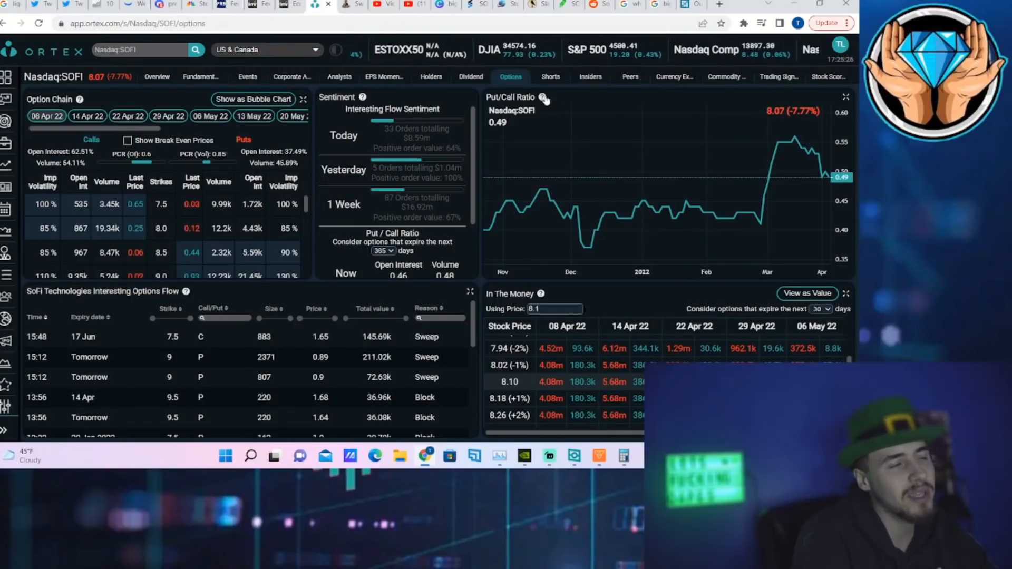
pyautogui.moveTo(550, 76)
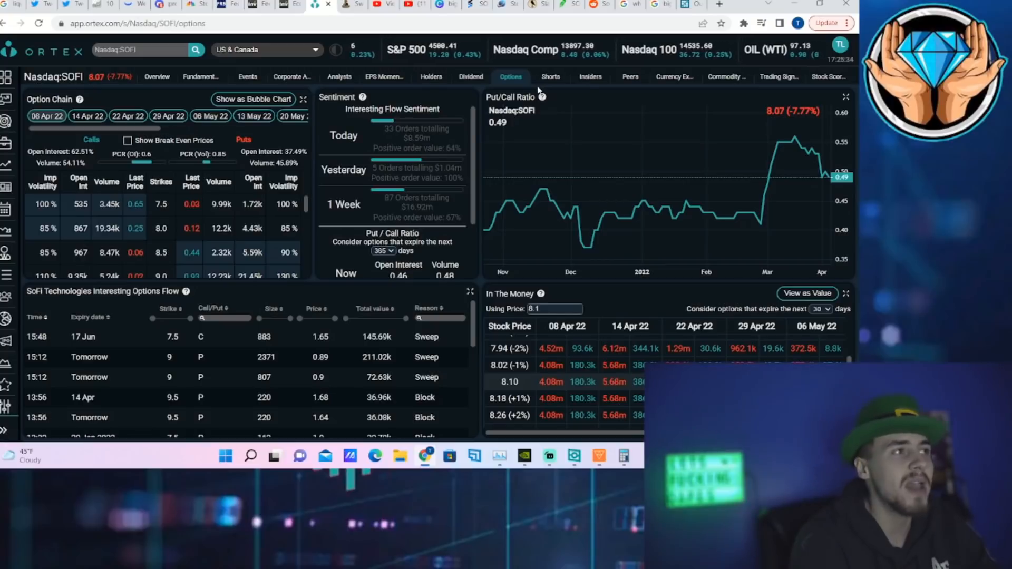
pyautogui.moveTo(550, 76)
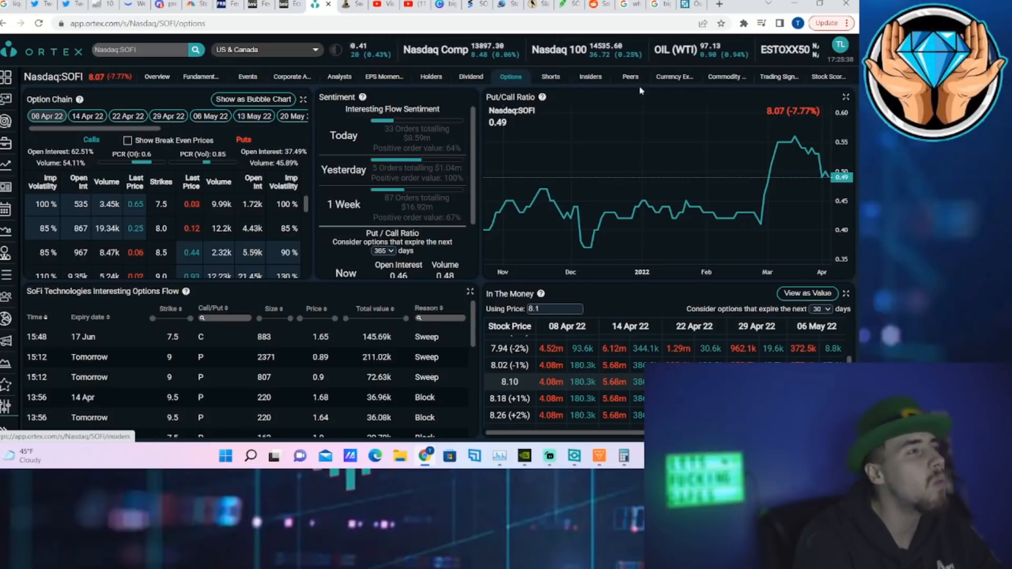
# - Switch from SOFI's ORTEX options overview to its Insiders page
pyautogui.click(589, 76)
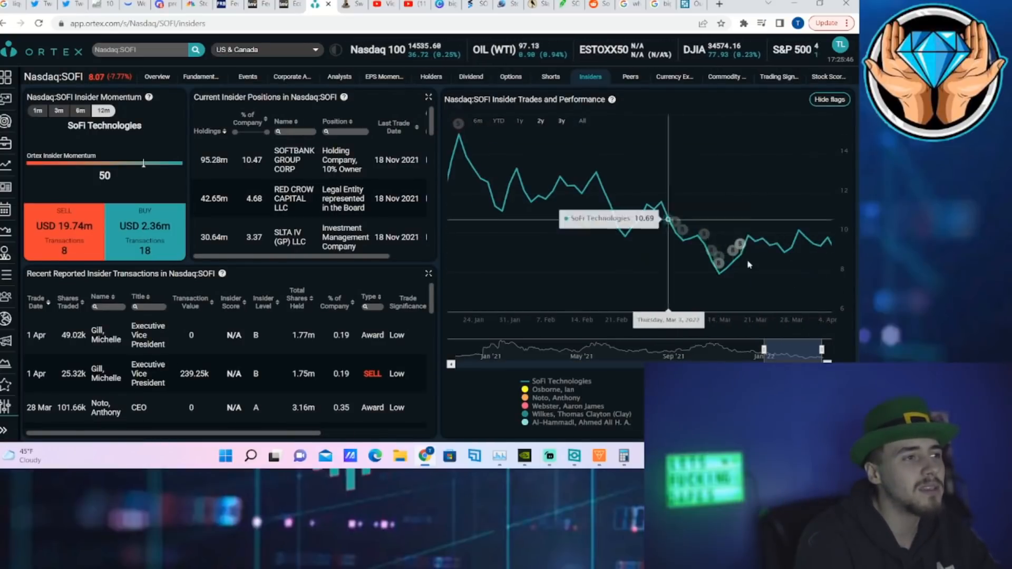
pyautogui.moveTo(689, 235)
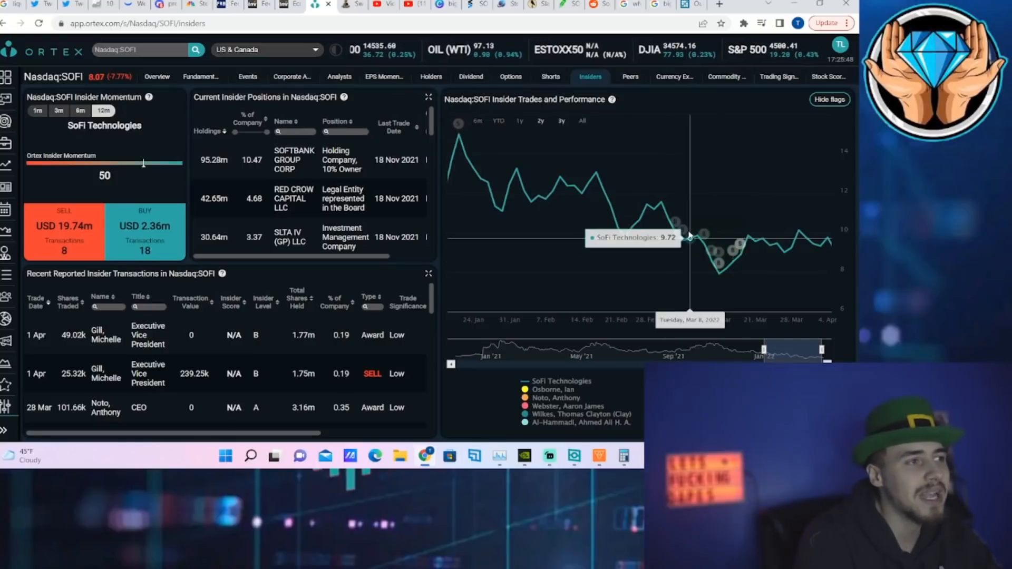
pyautogui.moveTo(709, 260)
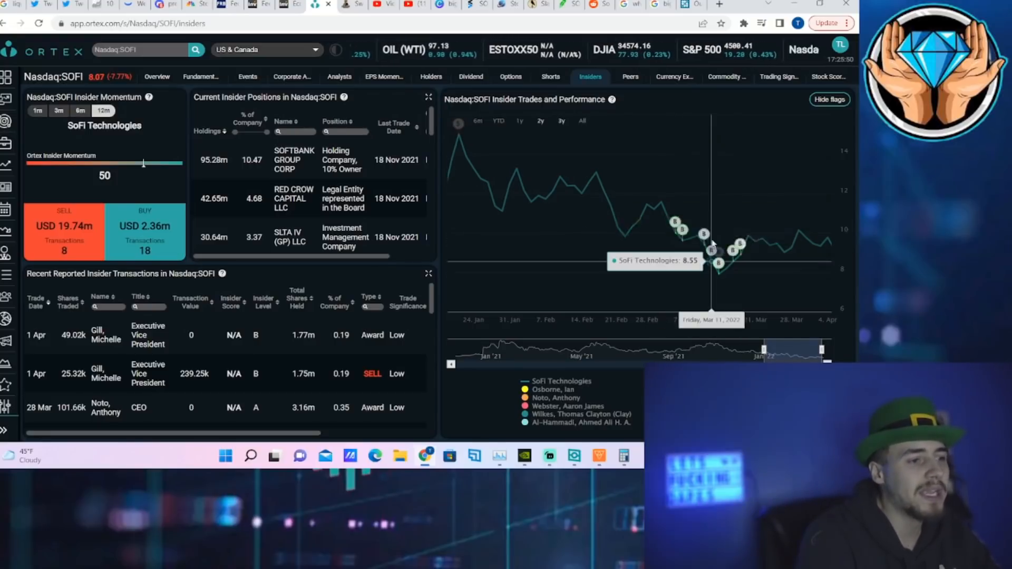
pyautogui.moveTo(675, 222)
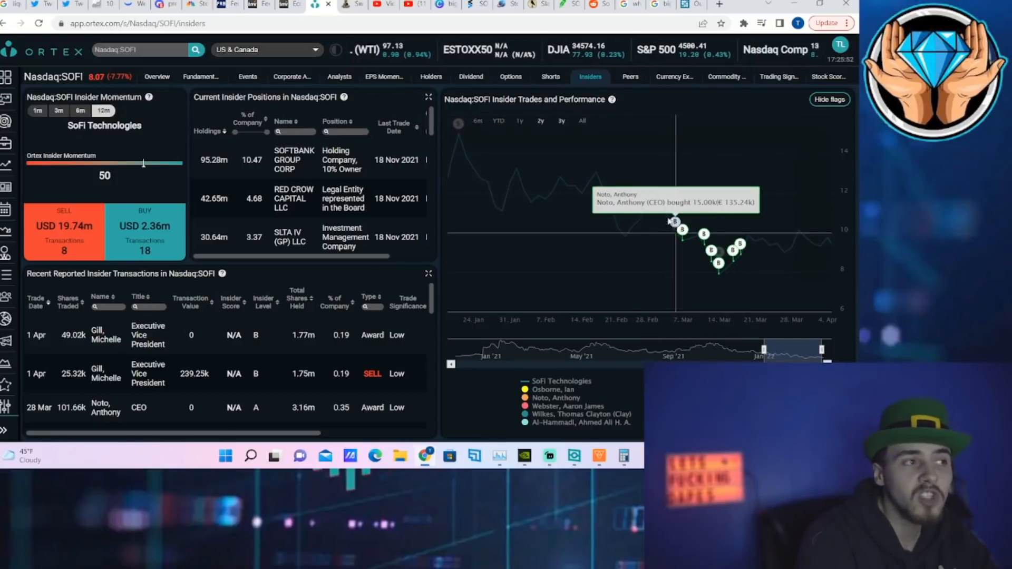
pyautogui.moveTo(632, 226)
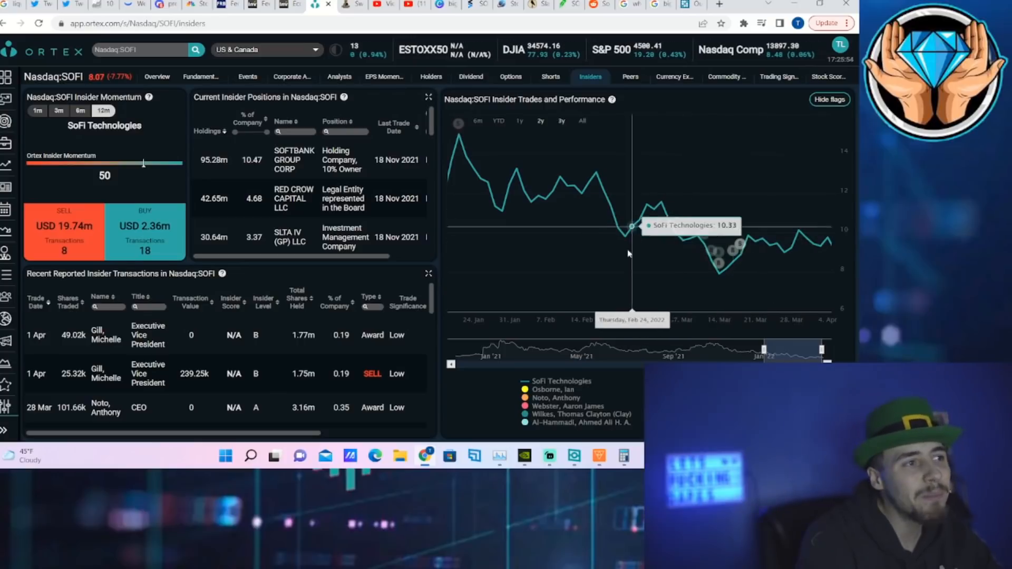
pyautogui.moveTo(771, 289)
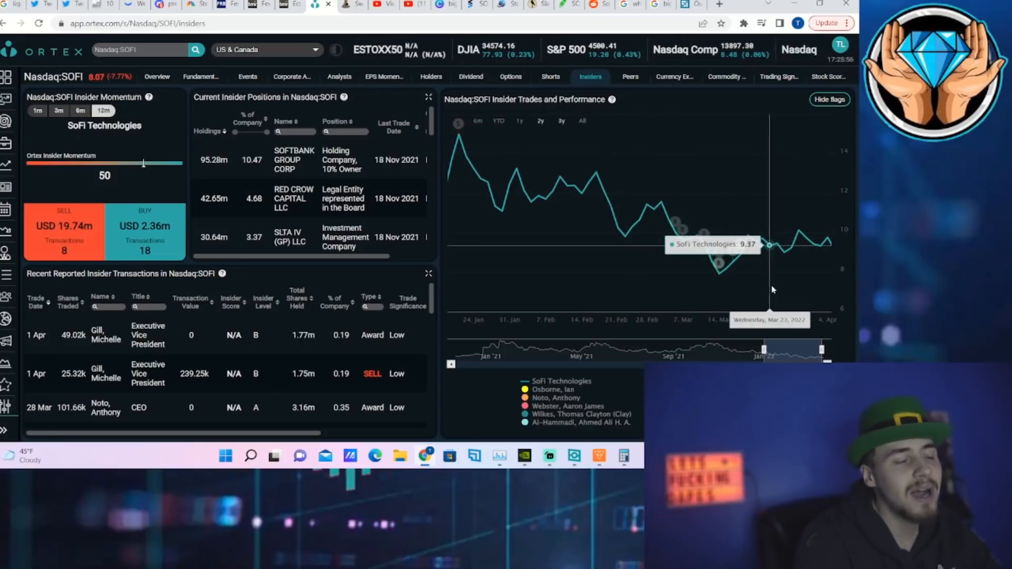
pyautogui.moveTo(655, 213)
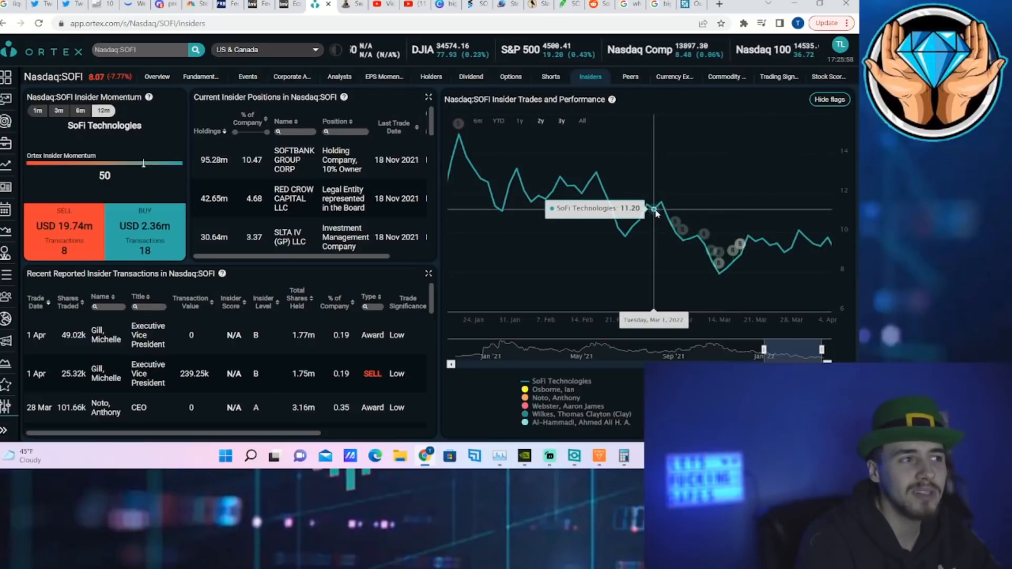
pyautogui.moveTo(658, 207)
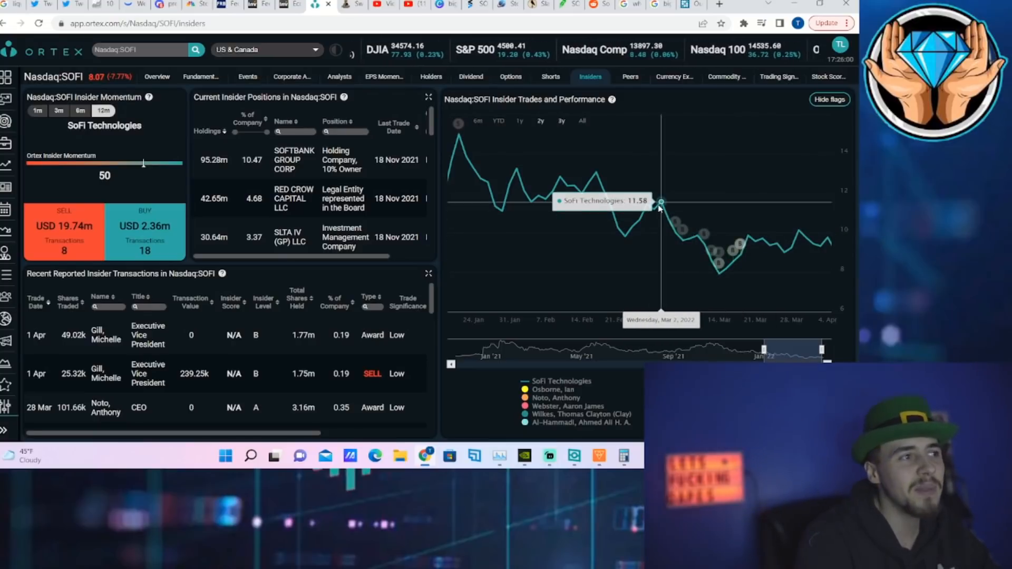
pyautogui.moveTo(778, 242)
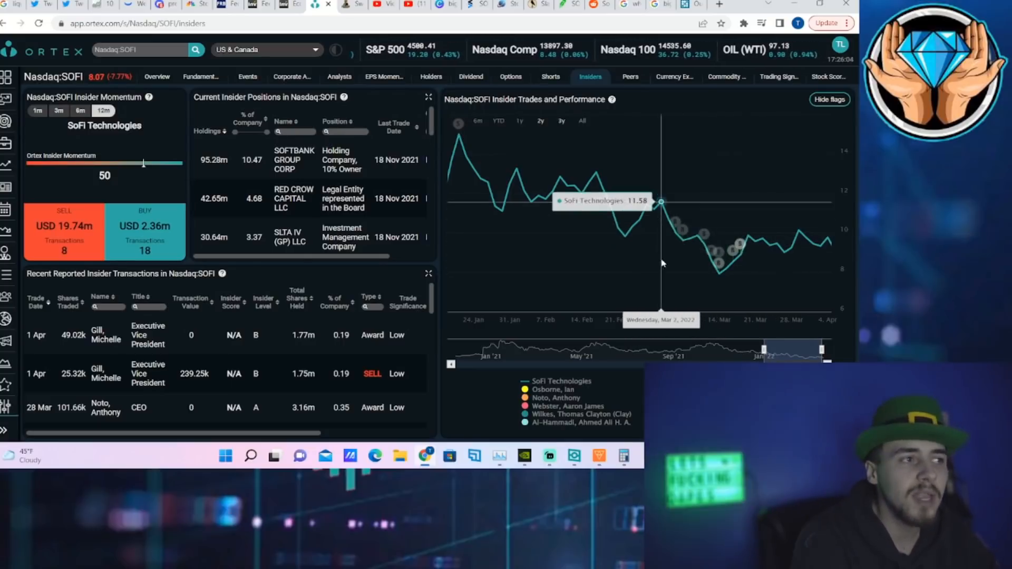
pyautogui.moveTo(691, 239)
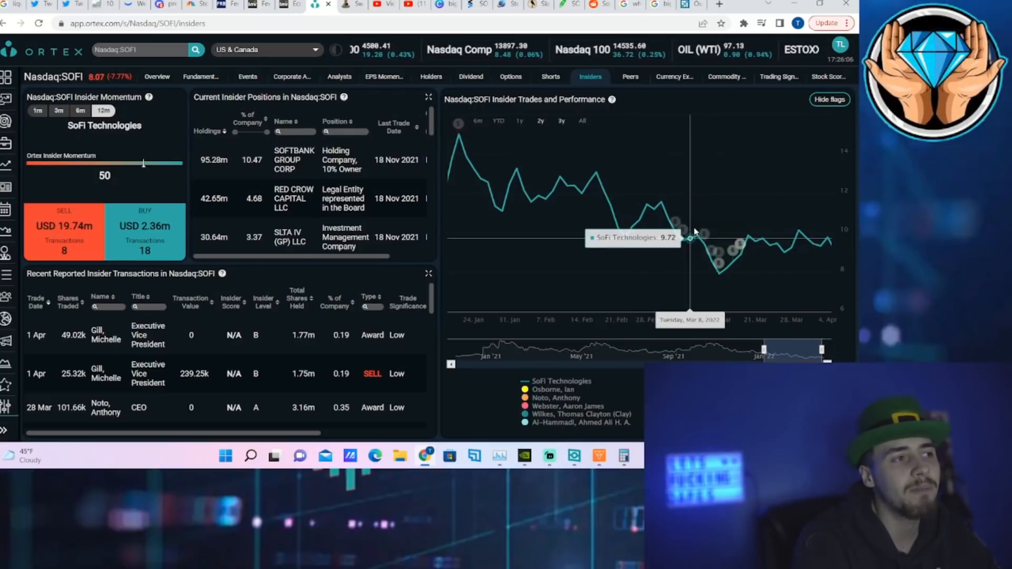
pyautogui.moveTo(720, 252)
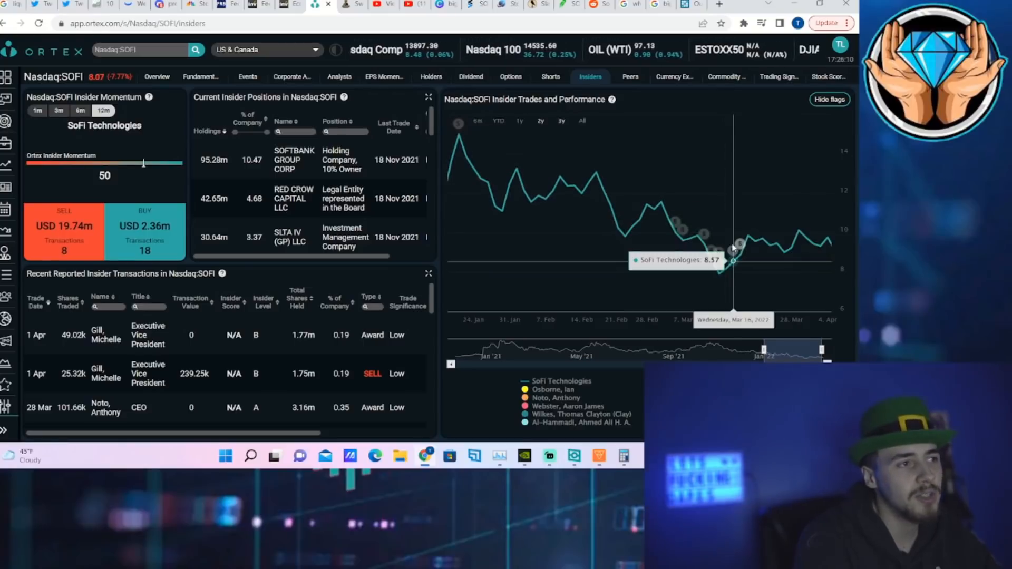
pyautogui.moveTo(733, 251)
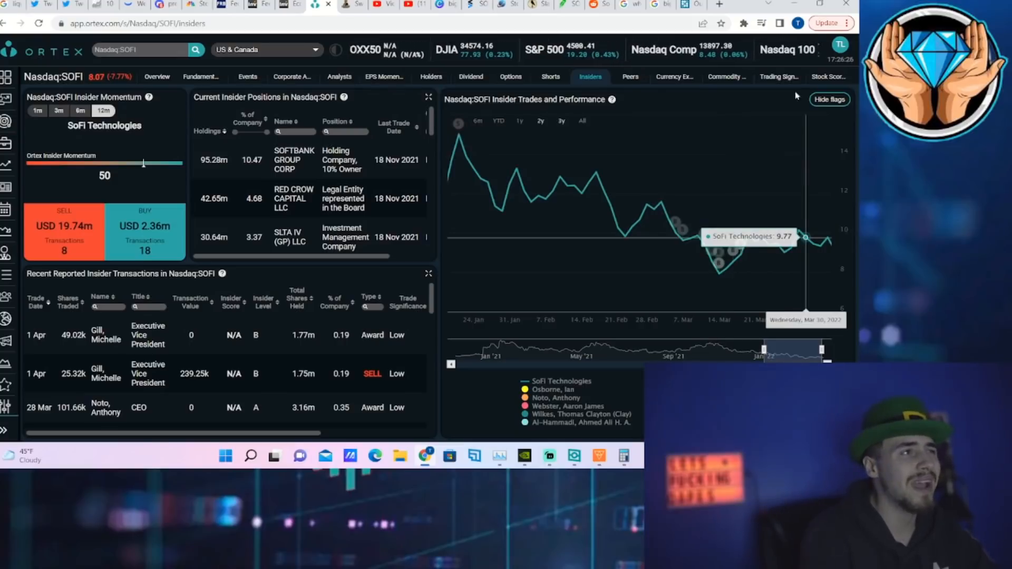
pyautogui.moveTo(717, 113)
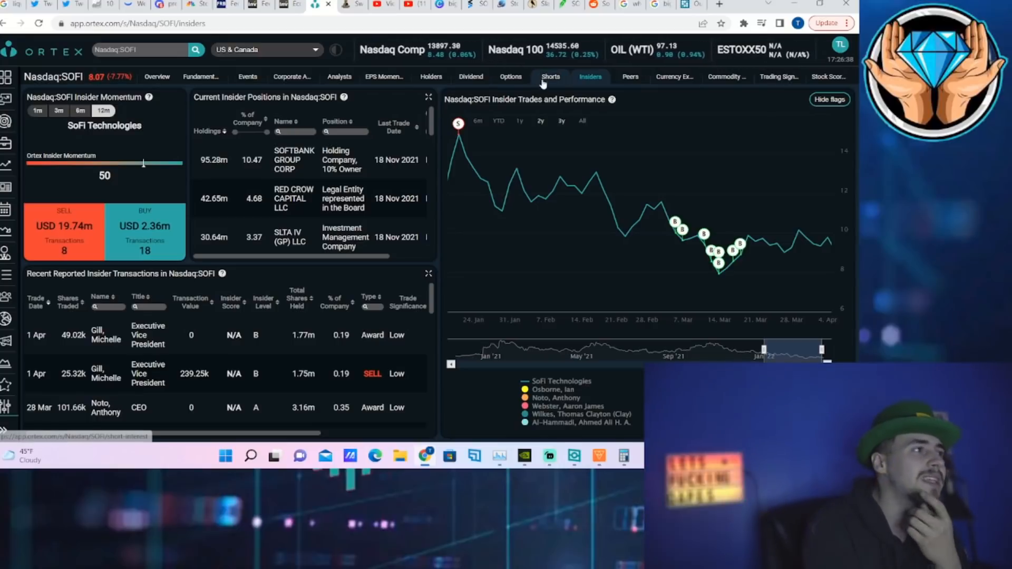
# - Return to SOFI's options overview, glancing at the Shorts page on the way
pyautogui.click(510, 76)
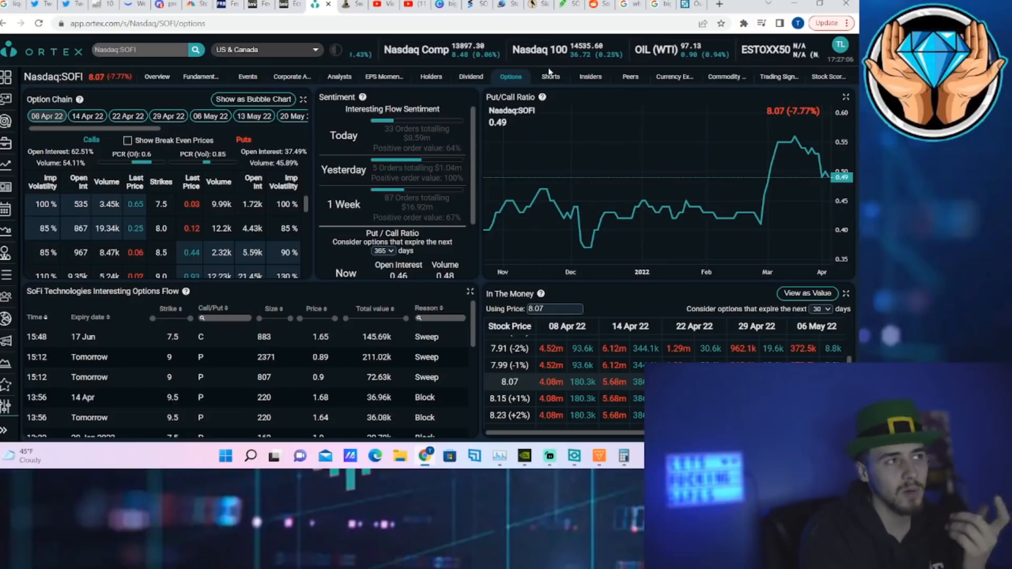
pyautogui.moveTo(550, 76)
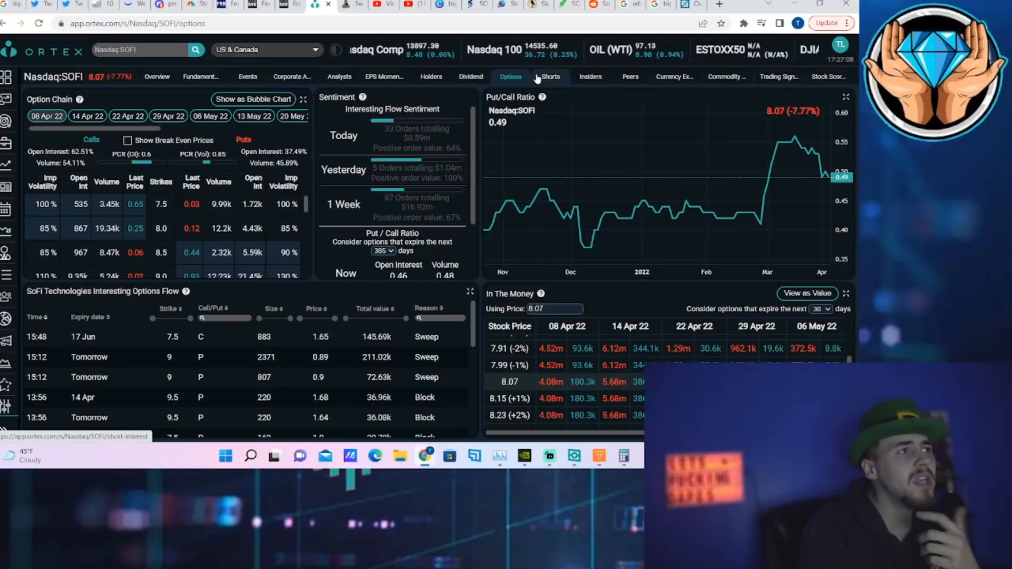
pyautogui.click(550, 75)
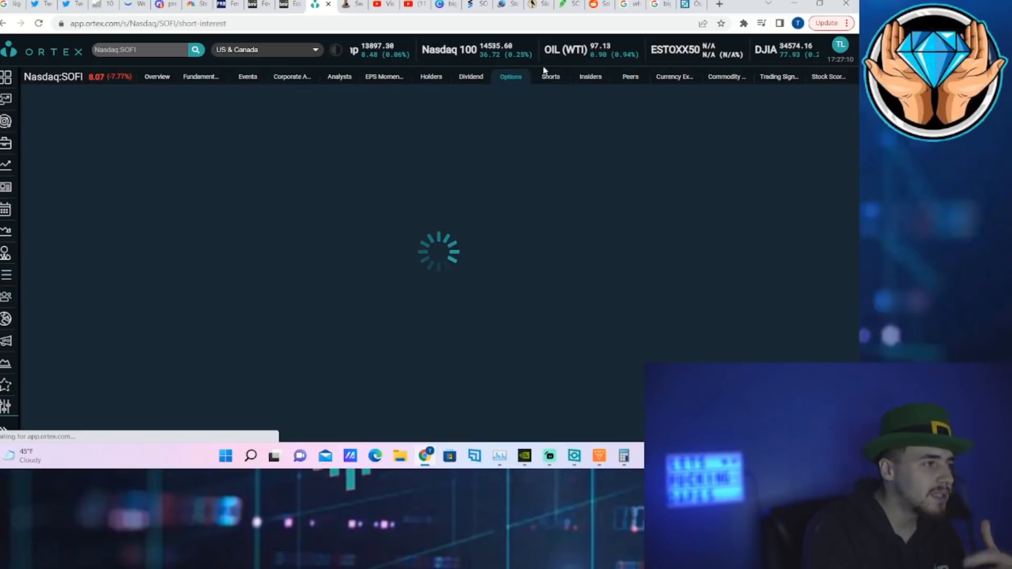
pyautogui.click(510, 76)
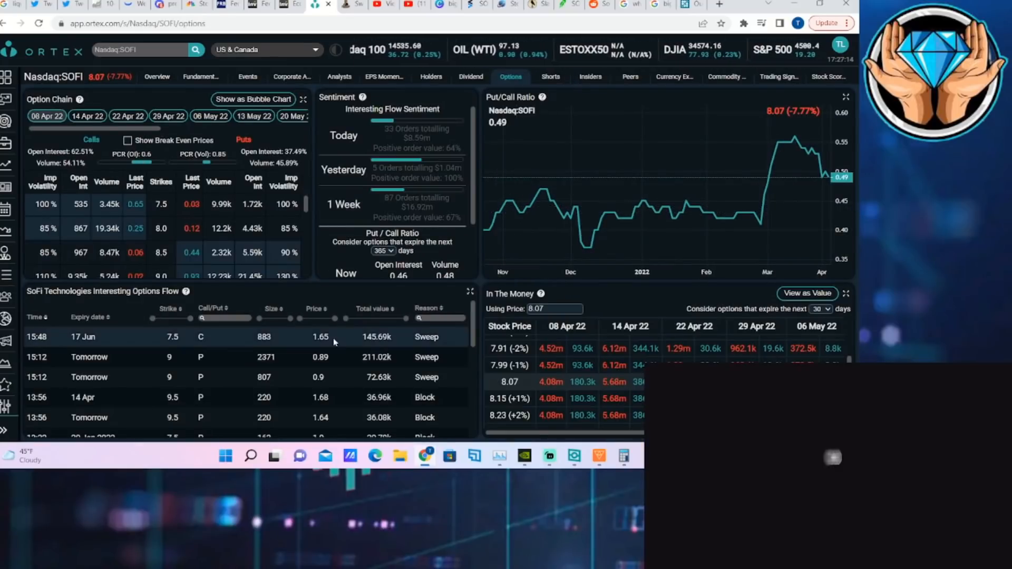
# - Scroll the interesting options flow table through the January 2023 block trades
pyautogui.scroll(-3)
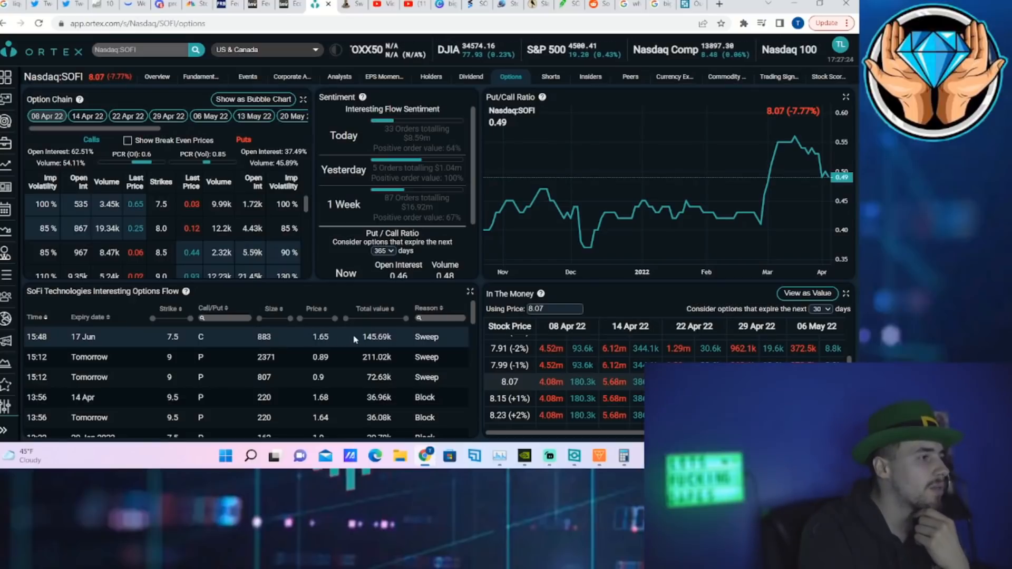
pyautogui.scroll(-3)
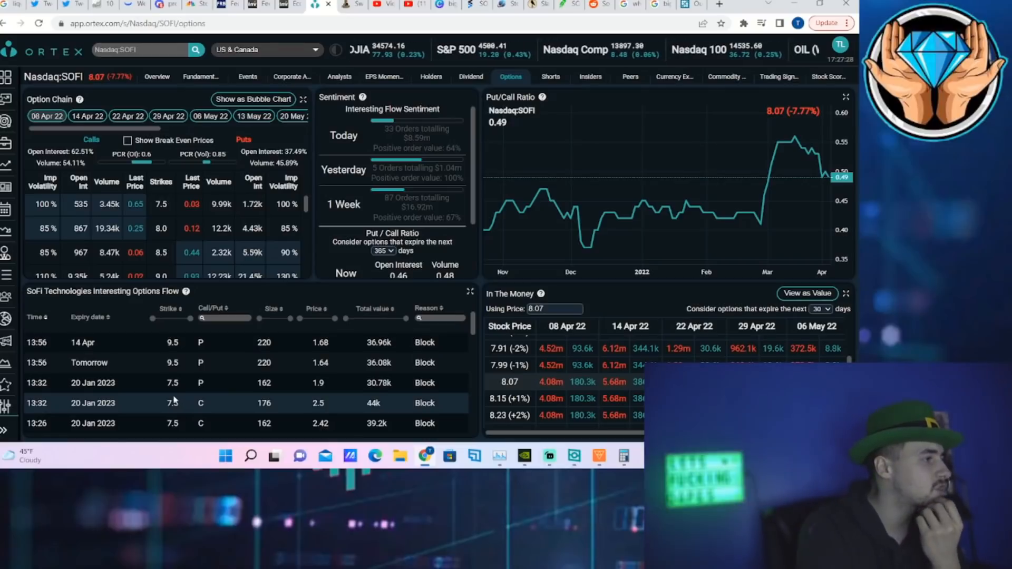
pyautogui.scroll(-3)
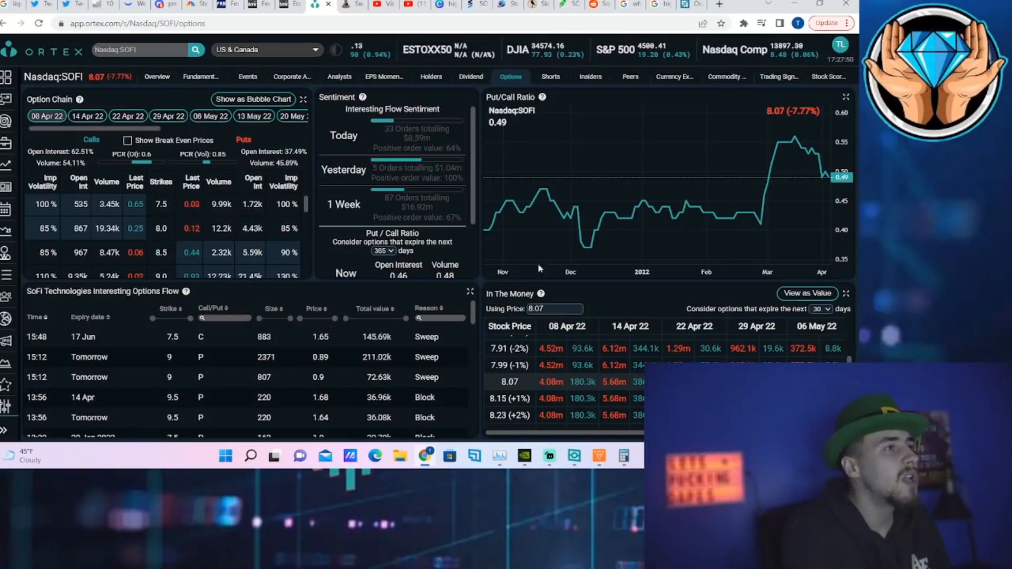
# - Show SOFI's short interest and securities lending page in ORTEX
pyautogui.click(551, 75)
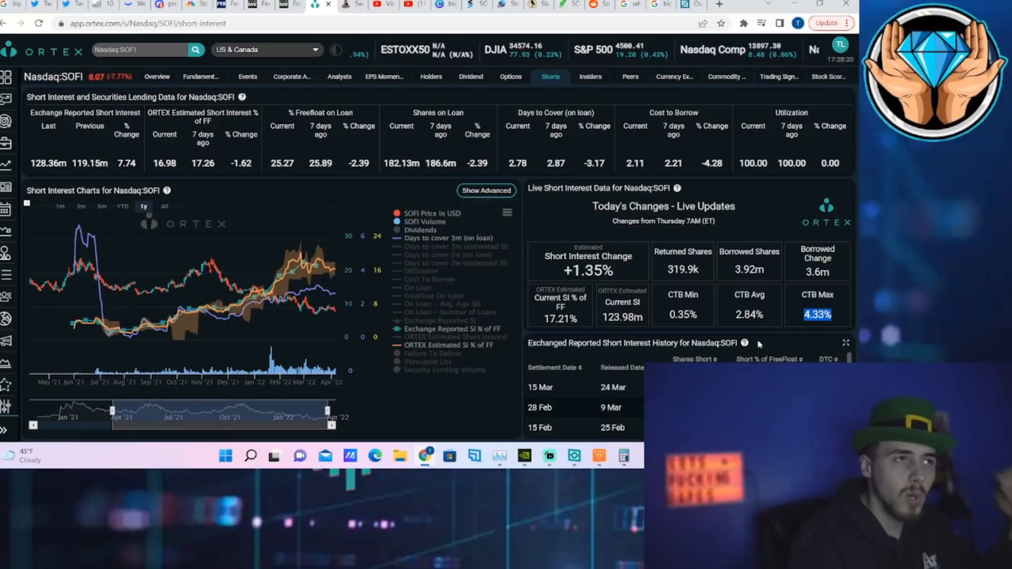
pyautogui.moveTo(798, 295)
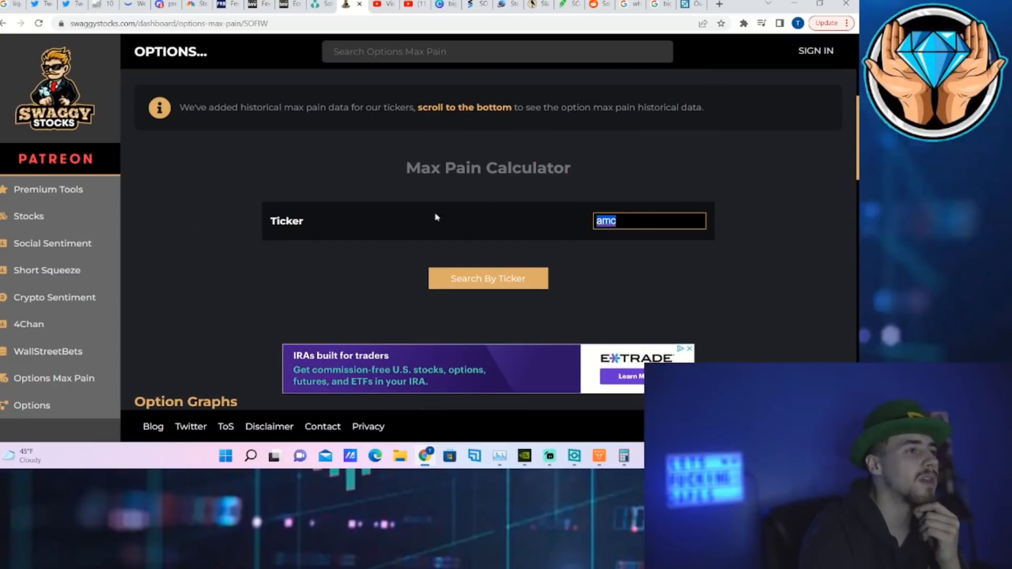
# - Look up 'sofi' in Swaggy Stocks and scroll to its max pain chart at $9.5
pyautogui.write('s')
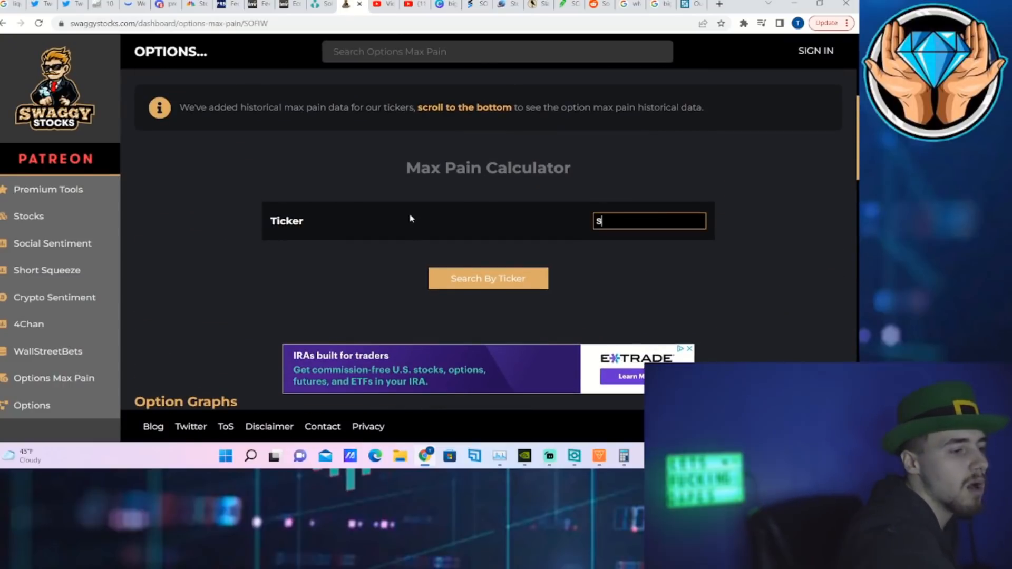
pyautogui.write('of')
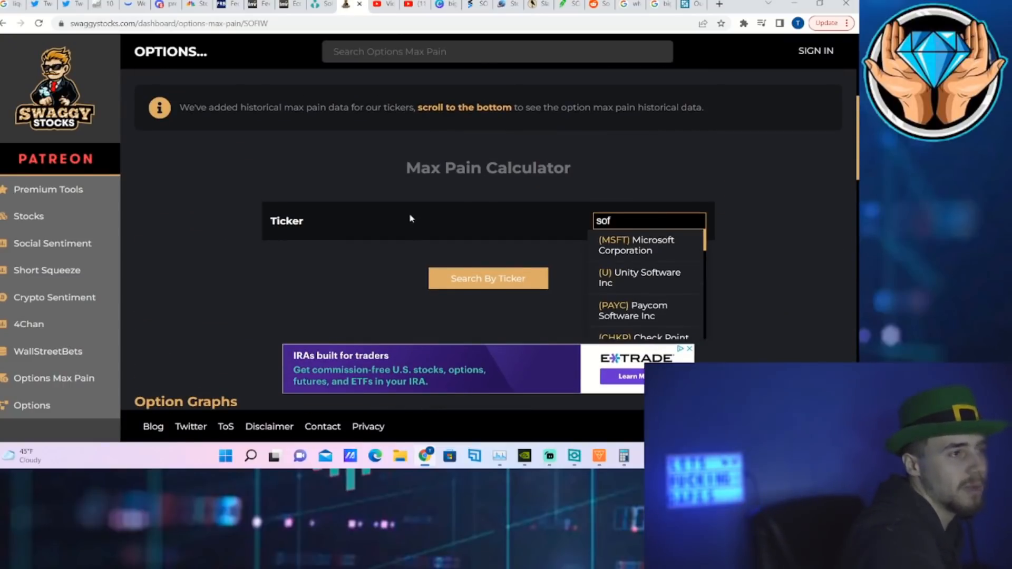
pyautogui.write('i')
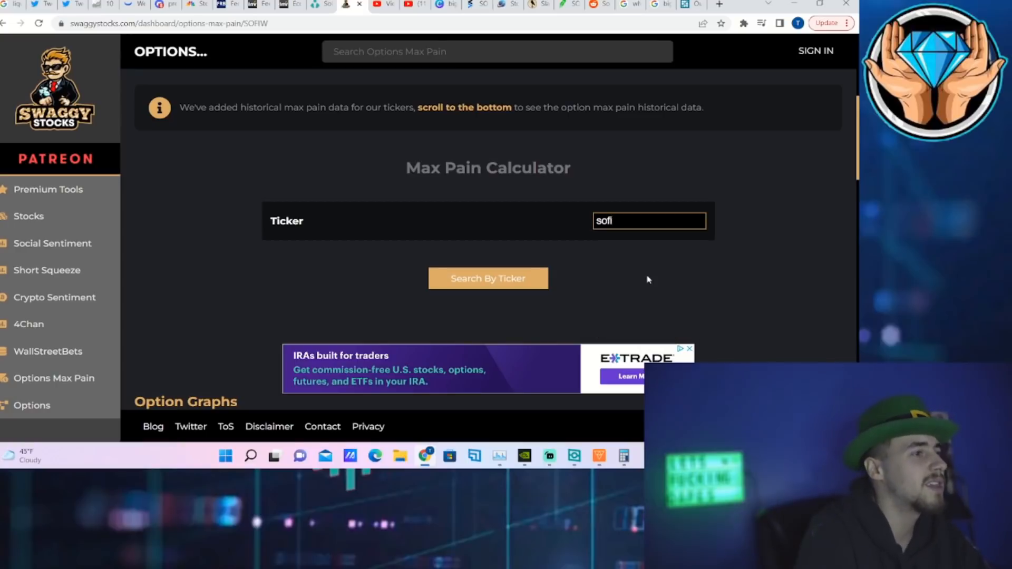
pyautogui.click(487, 278)
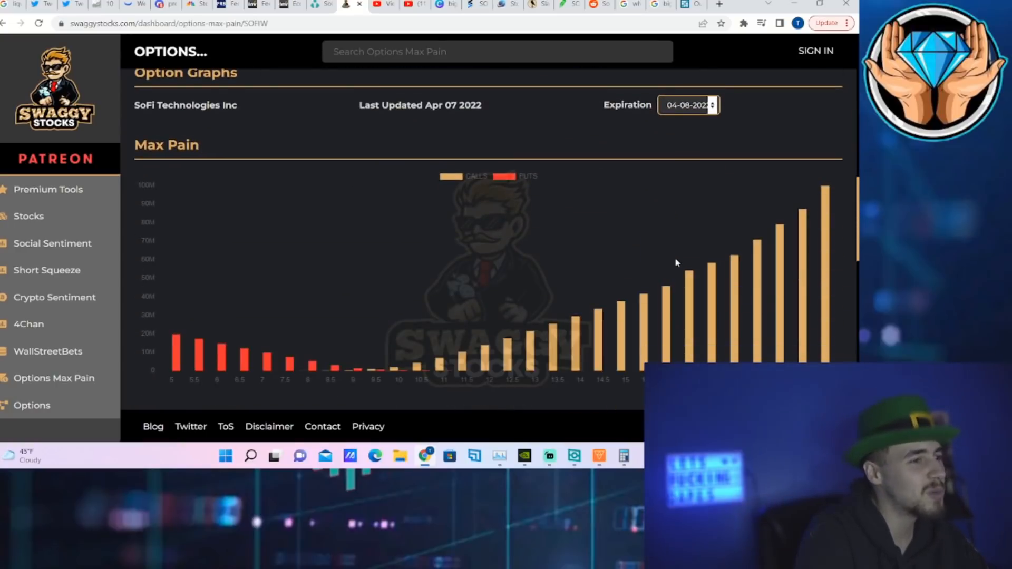
pyautogui.scroll(-3)
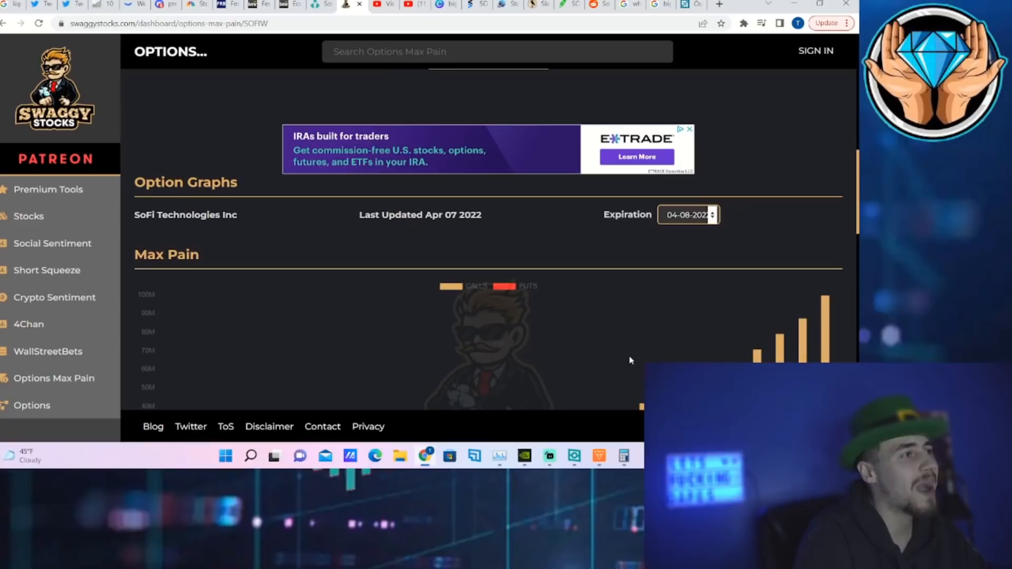
pyautogui.moveTo(653, 336)
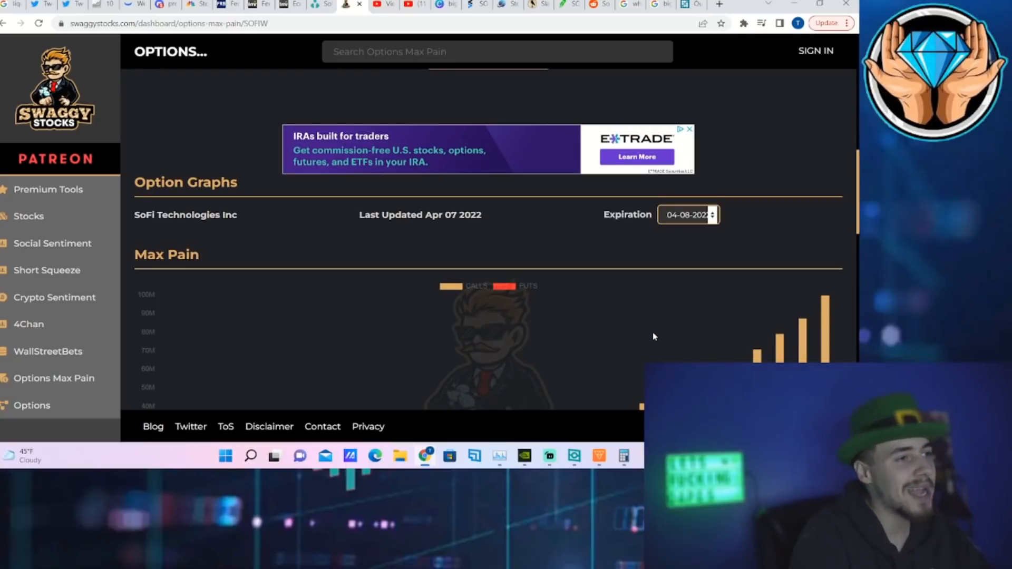
pyautogui.scroll(-3)
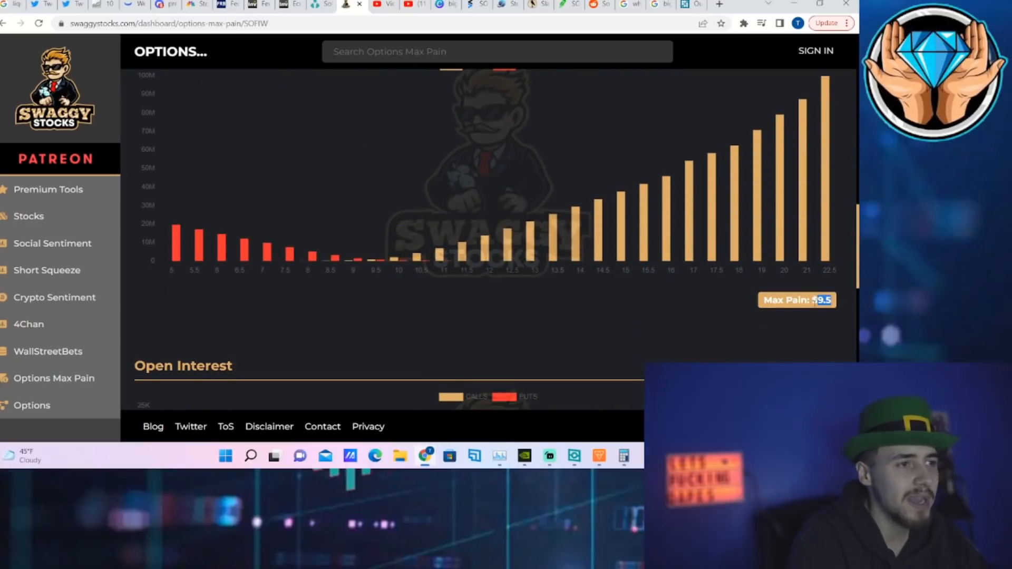
pyautogui.moveTo(492, 190)
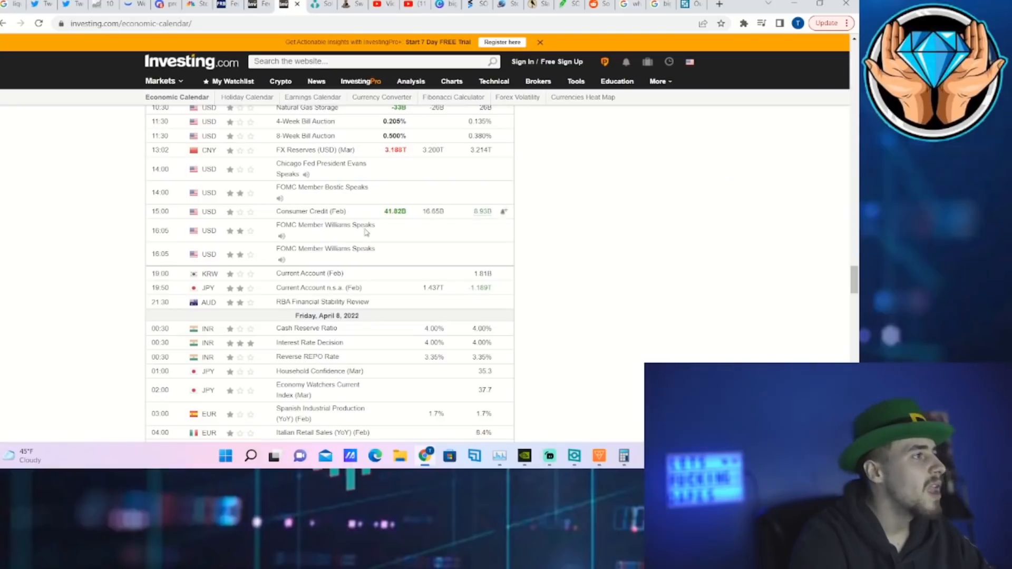
pyautogui.scroll(-3)
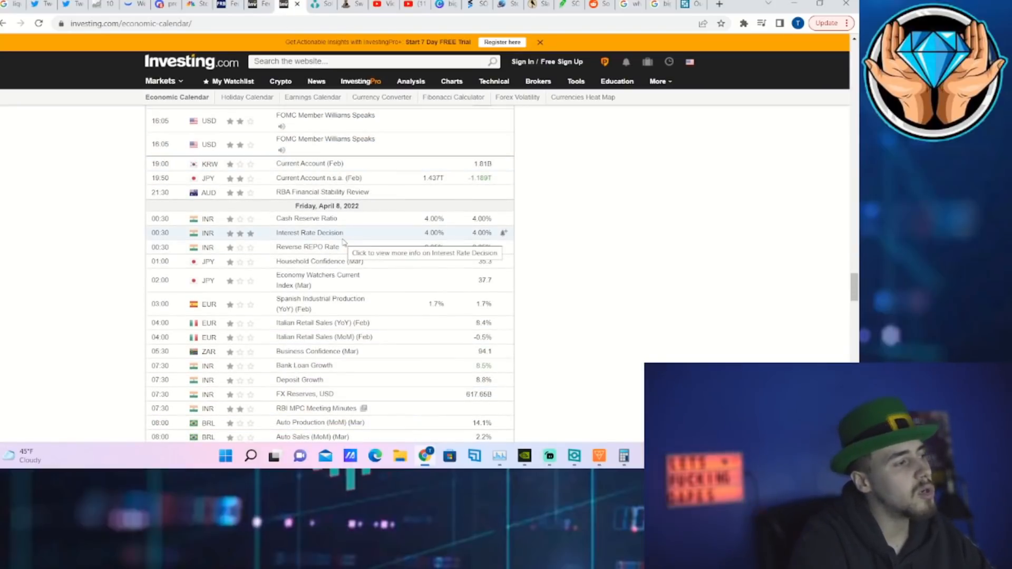
pyautogui.moveTo(363, 208)
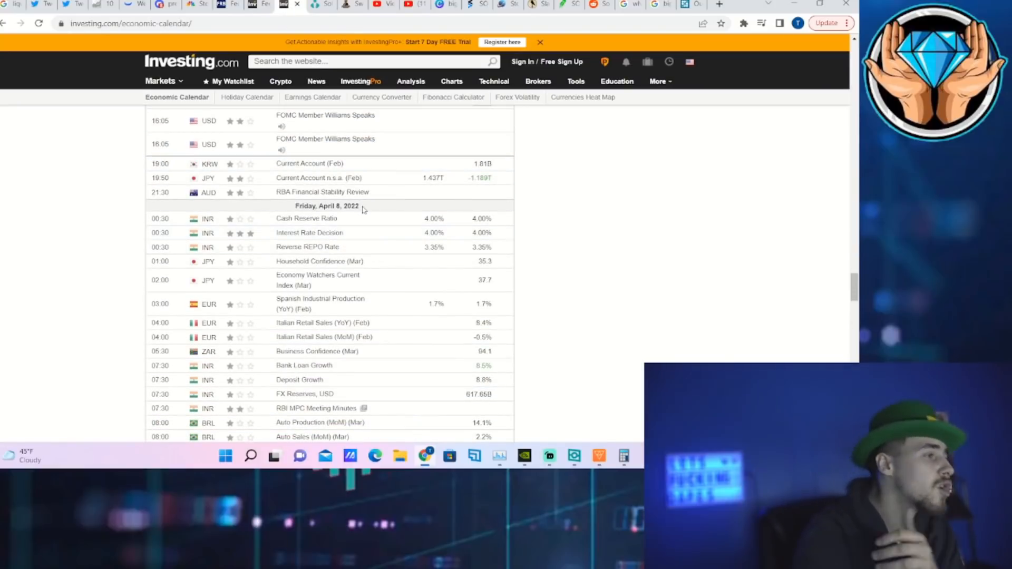
pyautogui.scroll(-3)
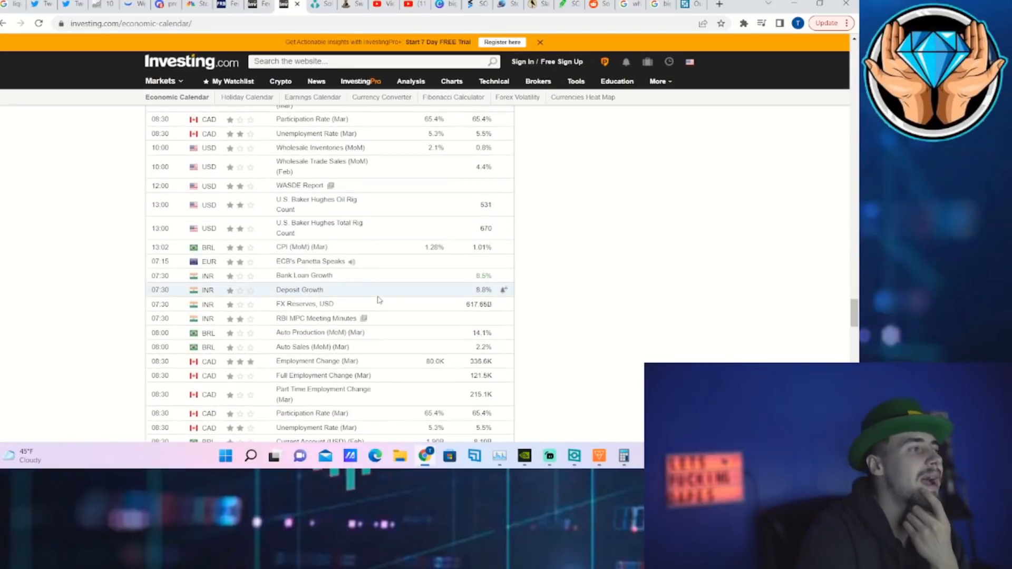
pyautogui.scroll(-3)
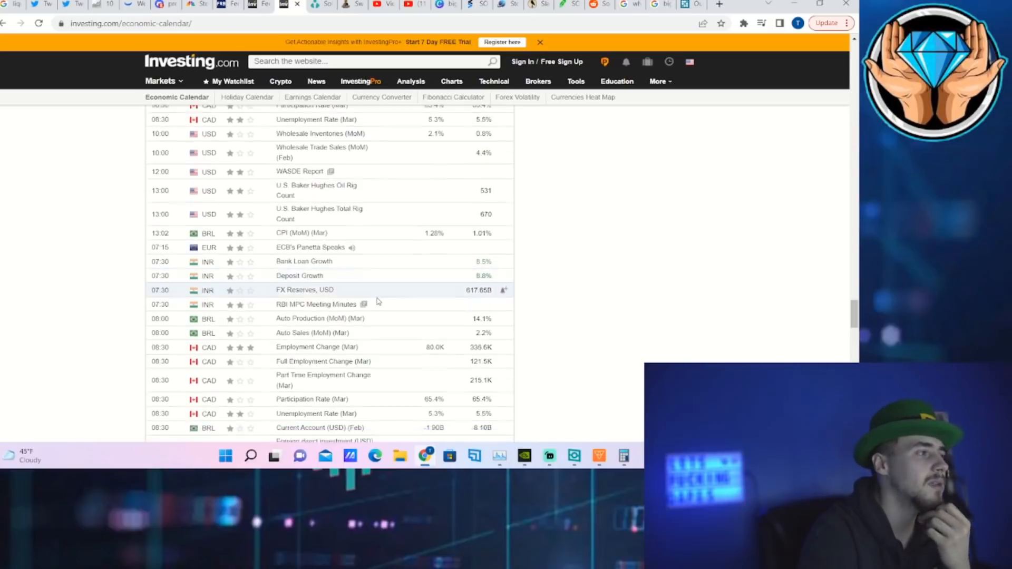
pyautogui.scroll(-3)
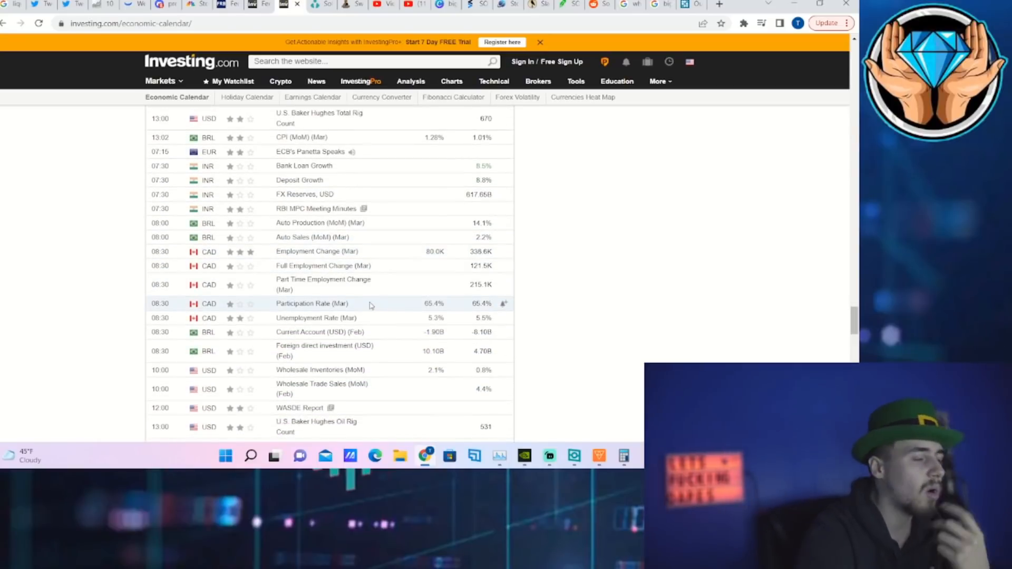
pyautogui.scroll(-3)
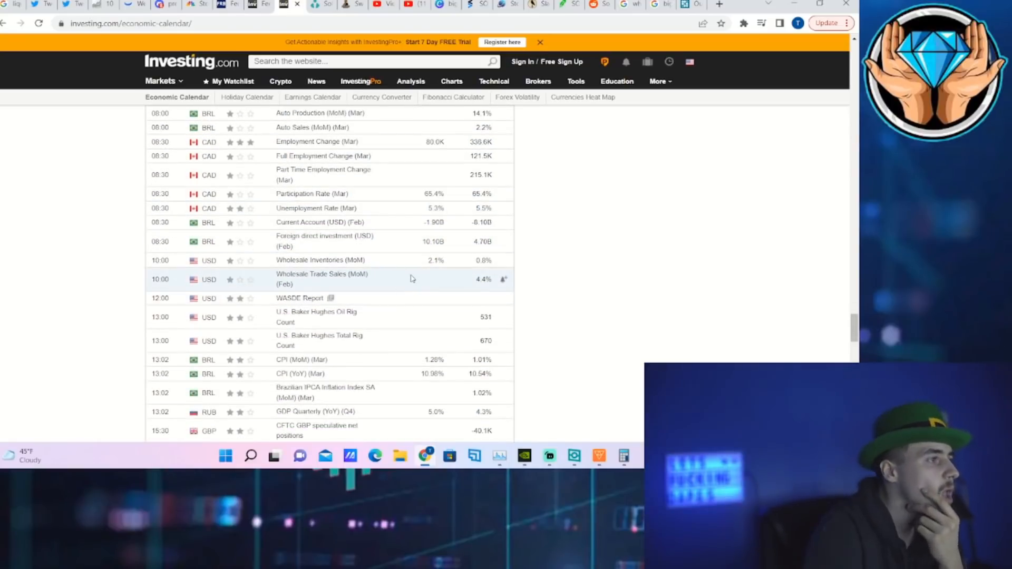
pyautogui.moveTo(387, 291)
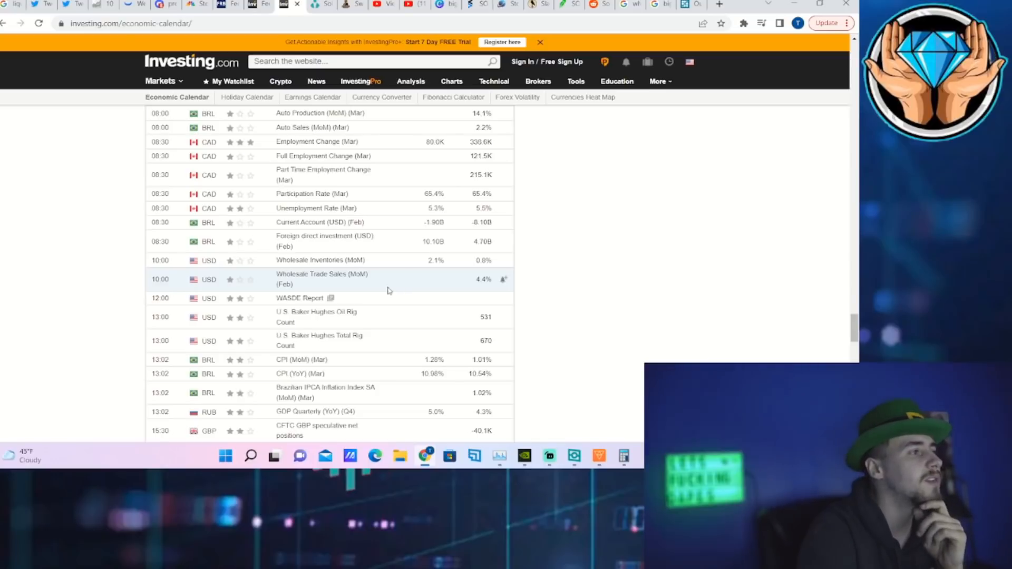
pyautogui.moveTo(316, 316)
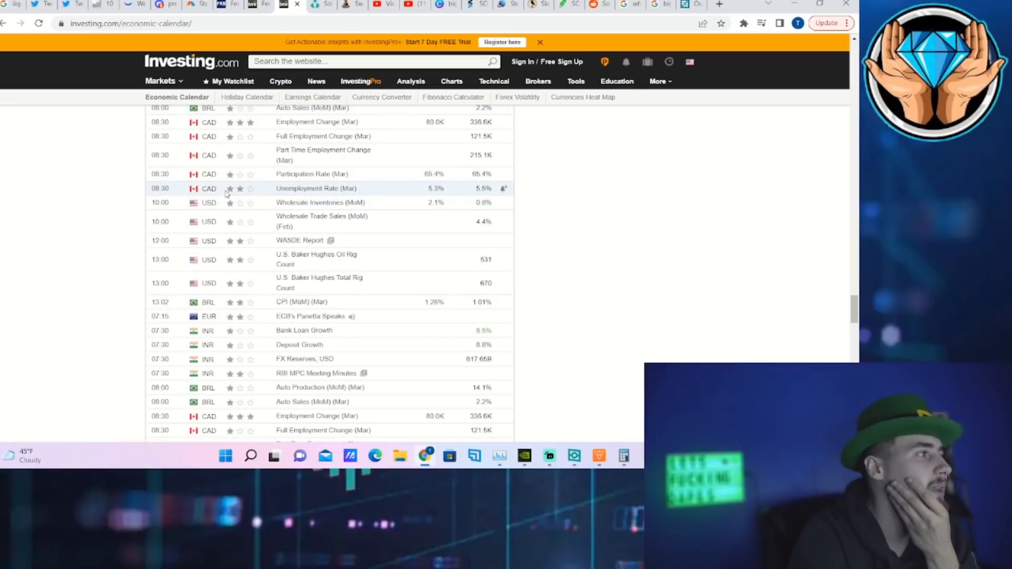
pyautogui.scroll(3)
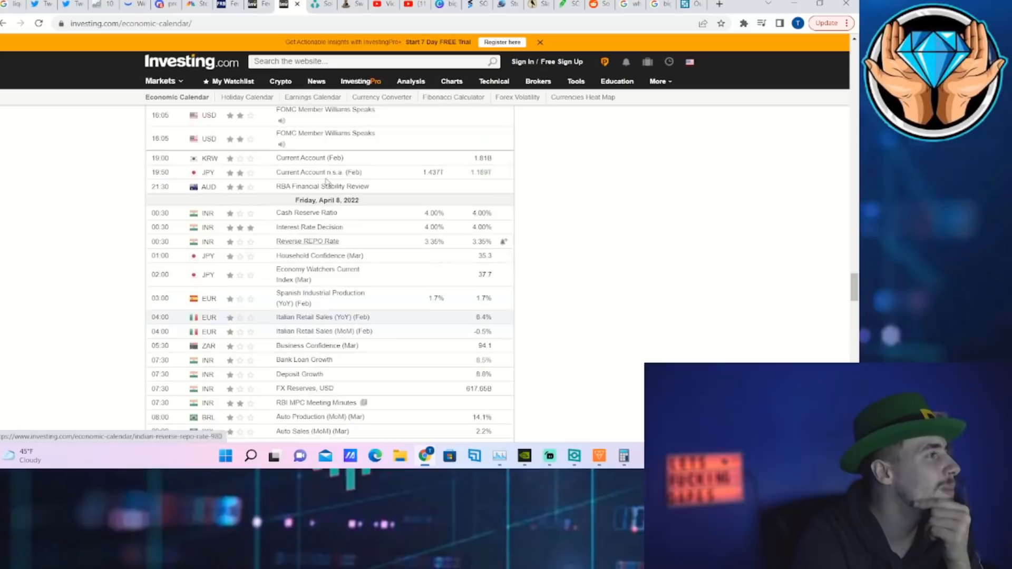
pyautogui.scroll(-3)
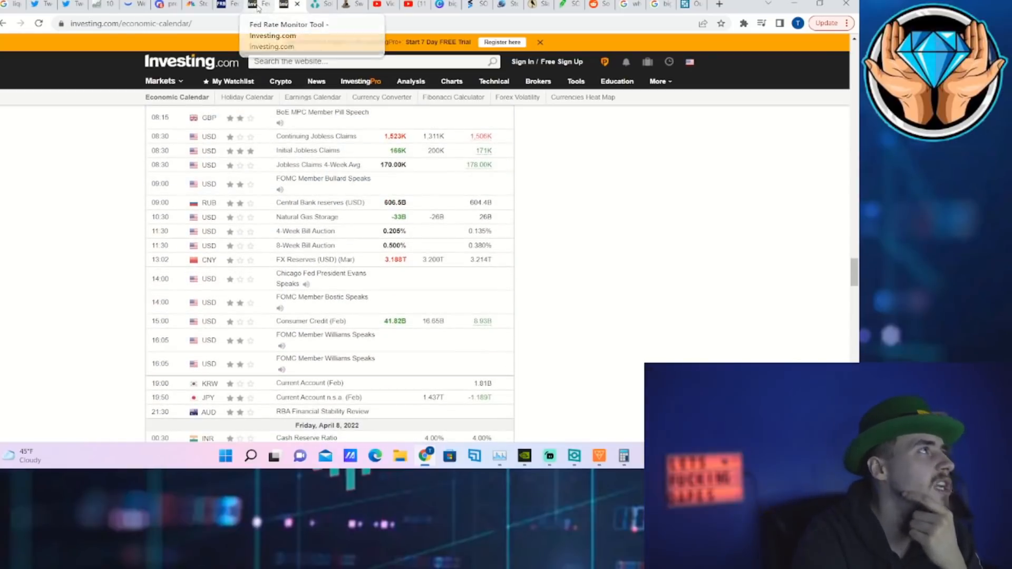
# - Bring up the Fed Rate Monitor Tool and expand the May 04, 2022 meeting probabilities
pyautogui.click(289, 35)
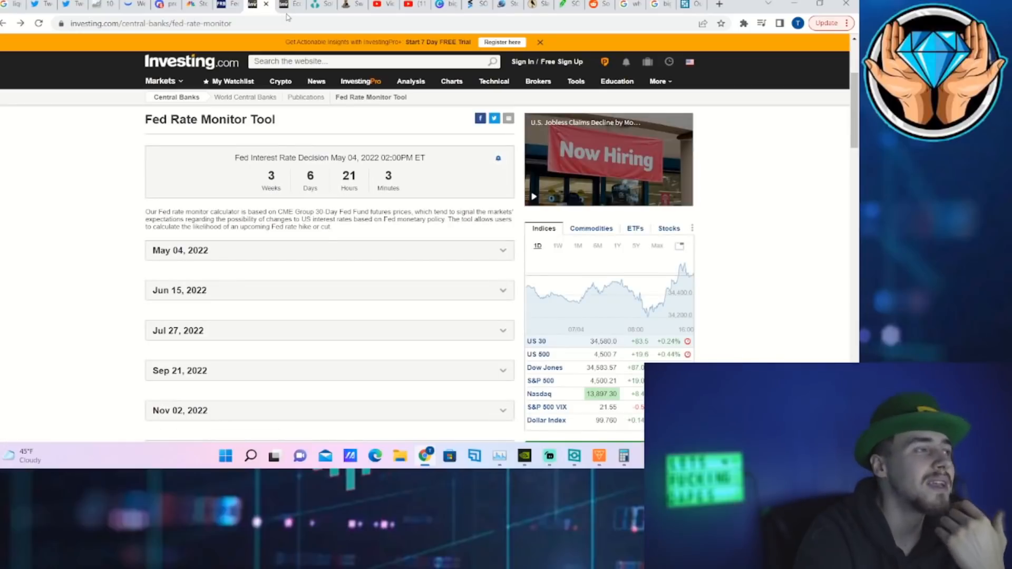
pyautogui.moveTo(291, 4)
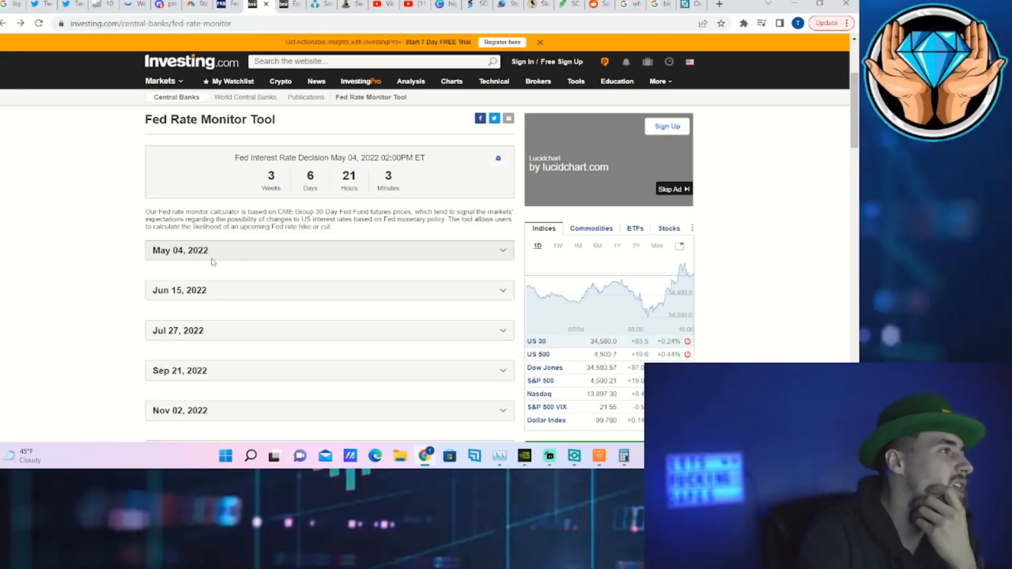
pyautogui.click(329, 251)
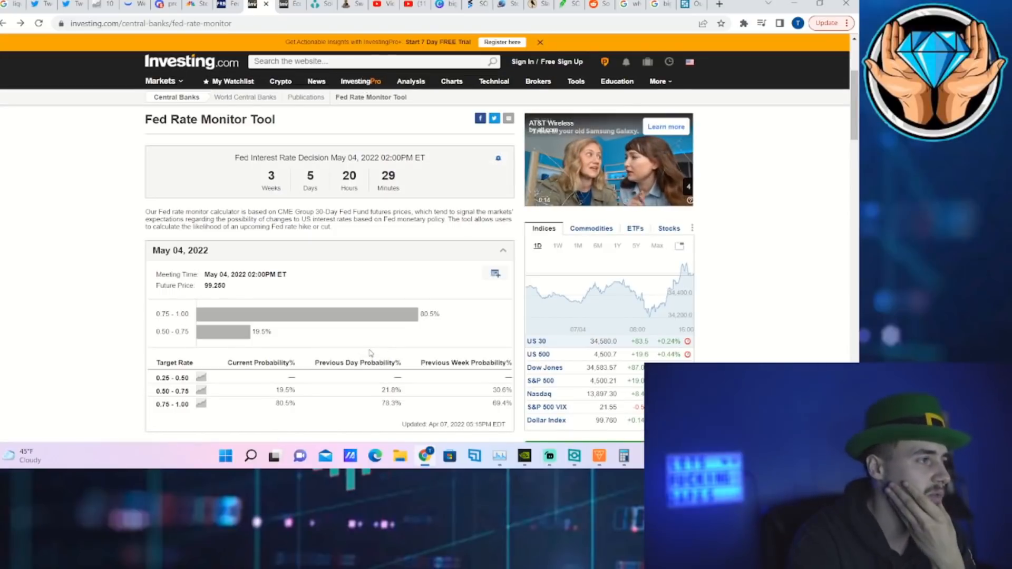
# - Expand the Jun 15, 2022 meeting and mark its 80.5% odds for a 1.00–1.25 rate
pyautogui.scroll(-3)
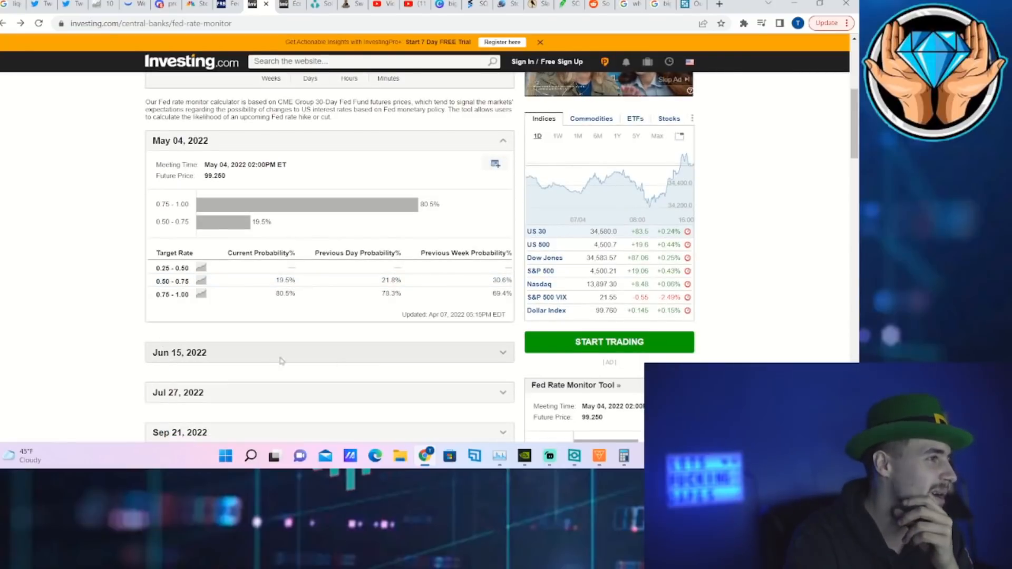
pyautogui.scroll(3)
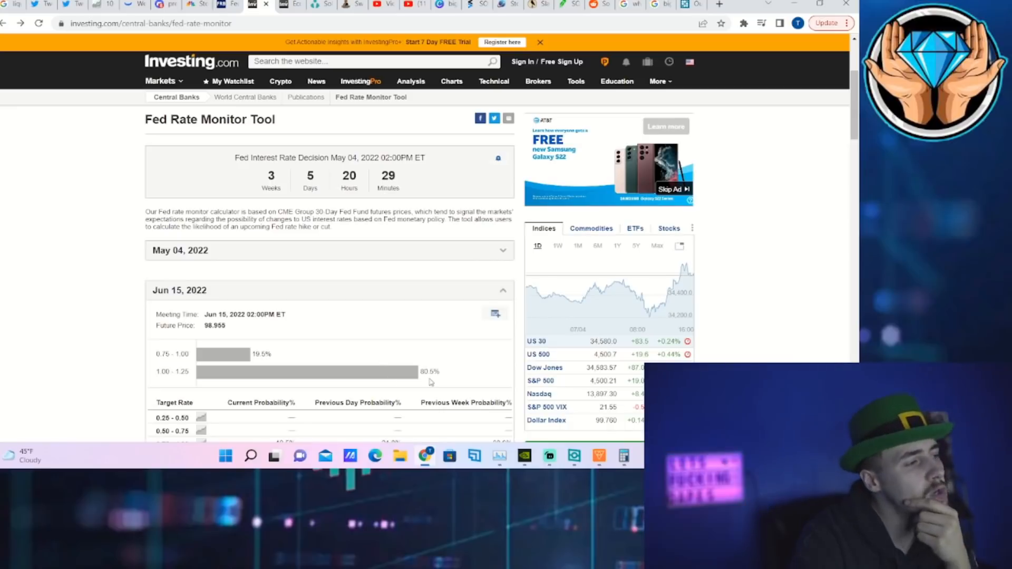
pyautogui.doubleClick(429, 371)
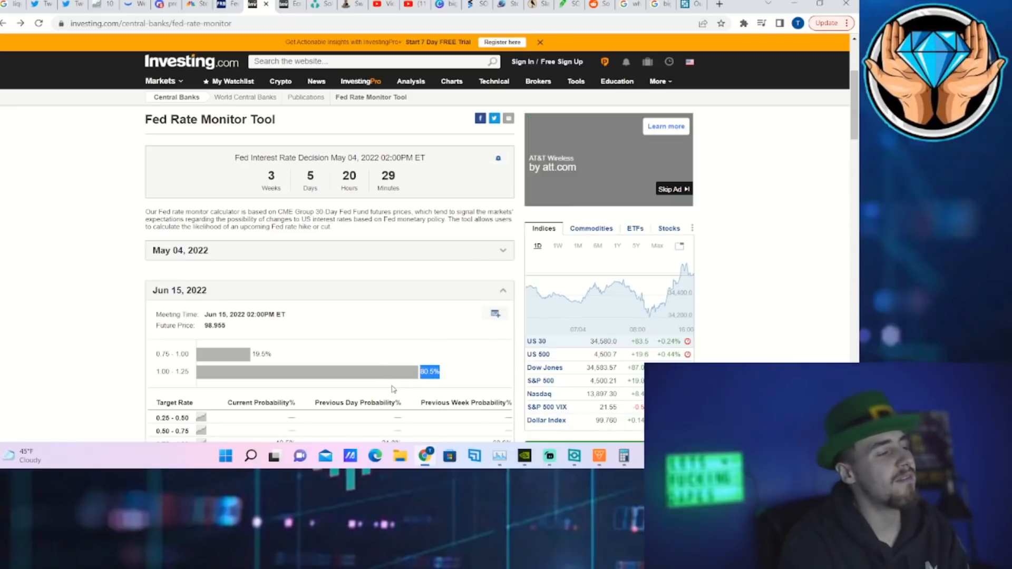
pyautogui.moveTo(419, 262)
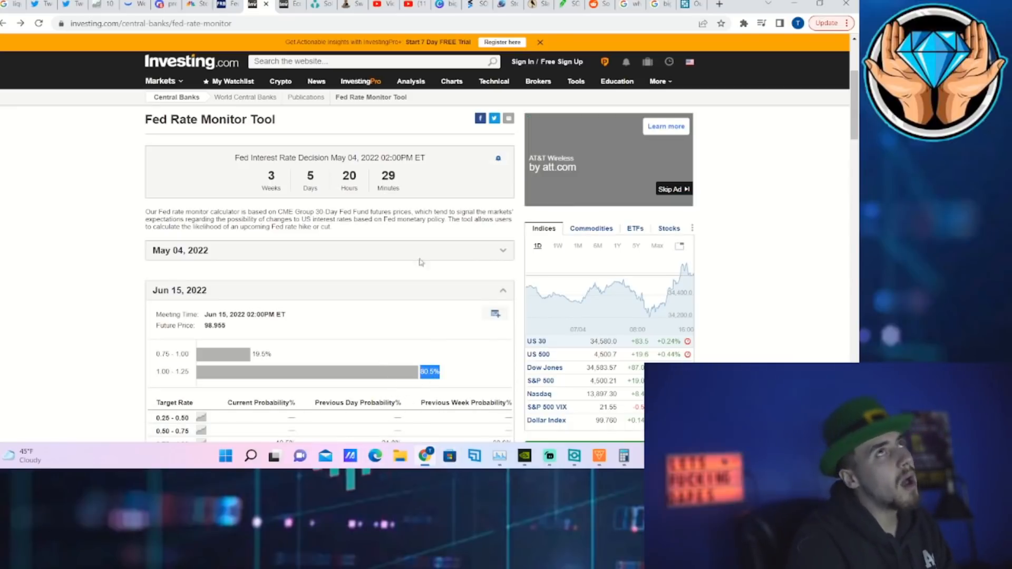
pyautogui.moveTo(228, 5)
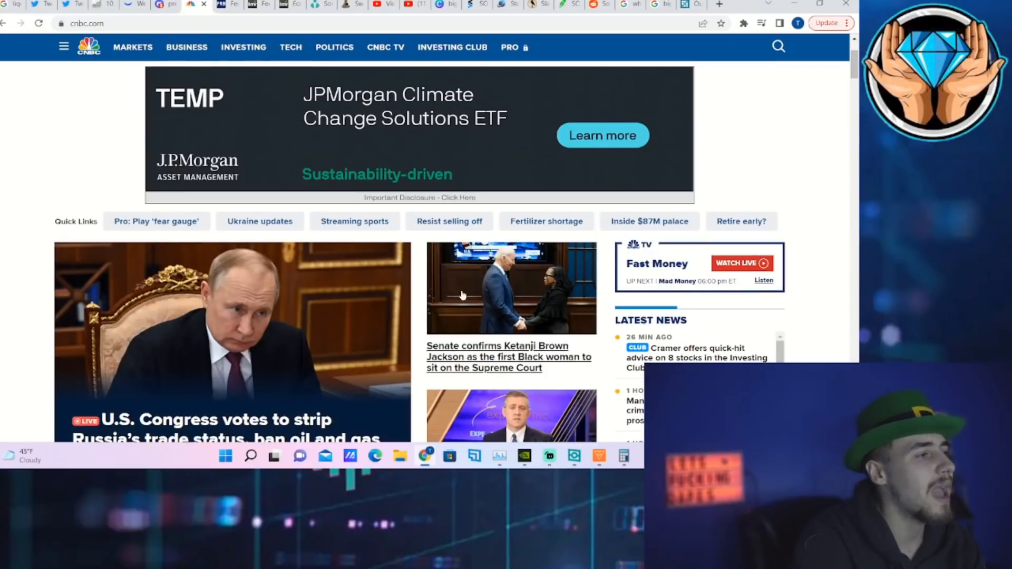
pyautogui.moveTo(523, 361)
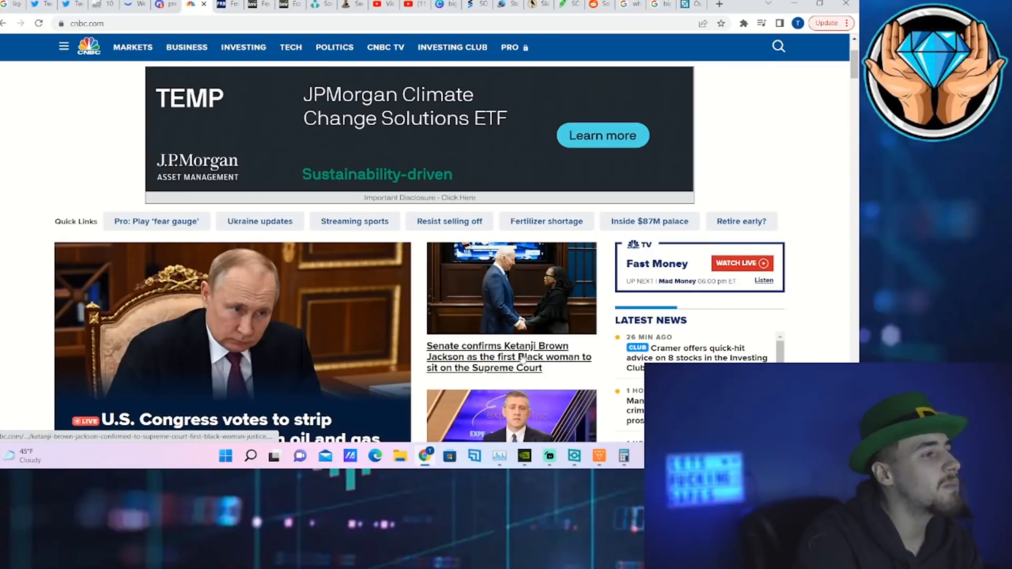
pyautogui.moveTo(517, 368)
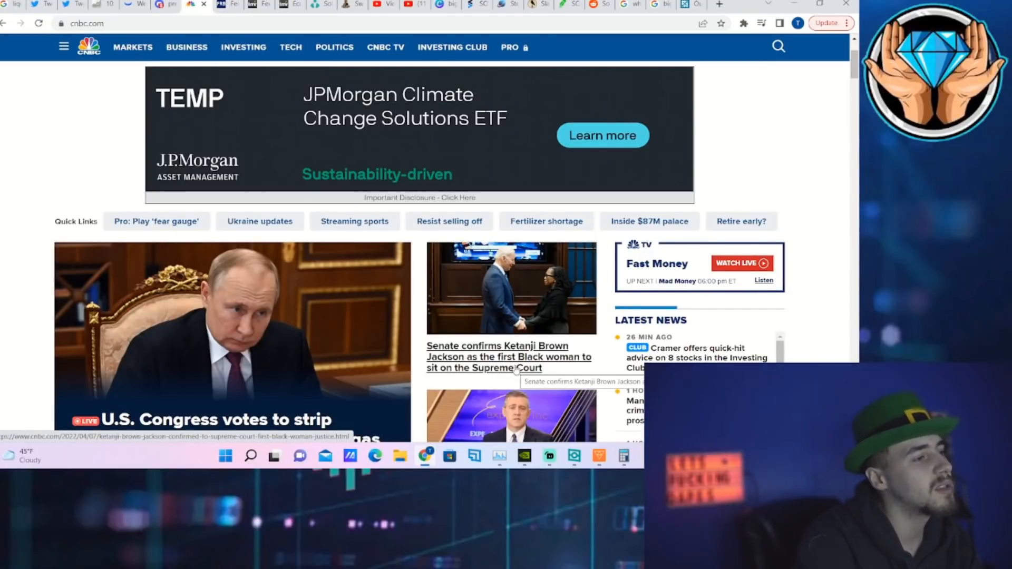
pyautogui.moveTo(548, 374)
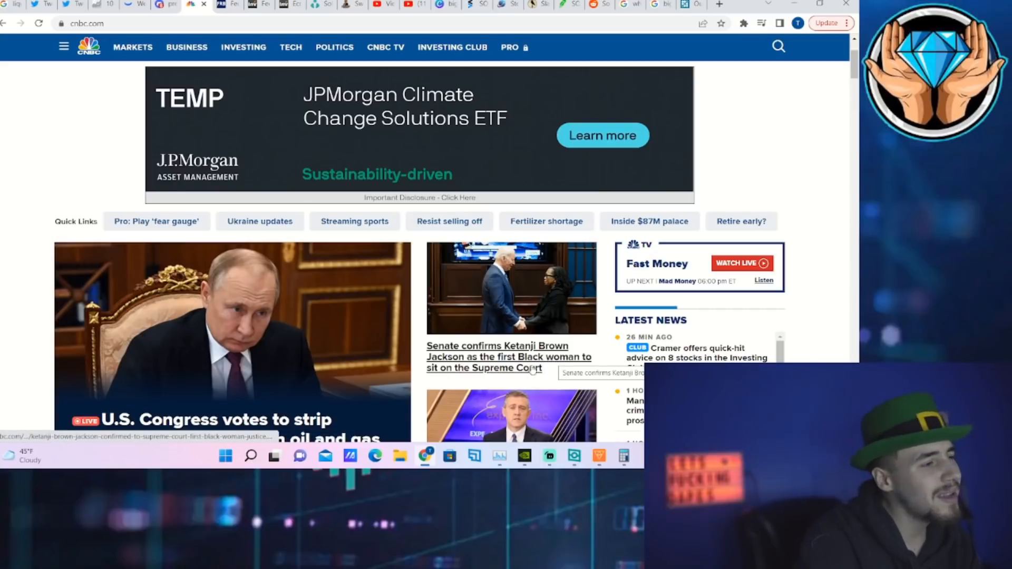
# - Skim CNBC's homepage headlines, then switch to the Webull SOFI trading page
pyautogui.scroll(-3)
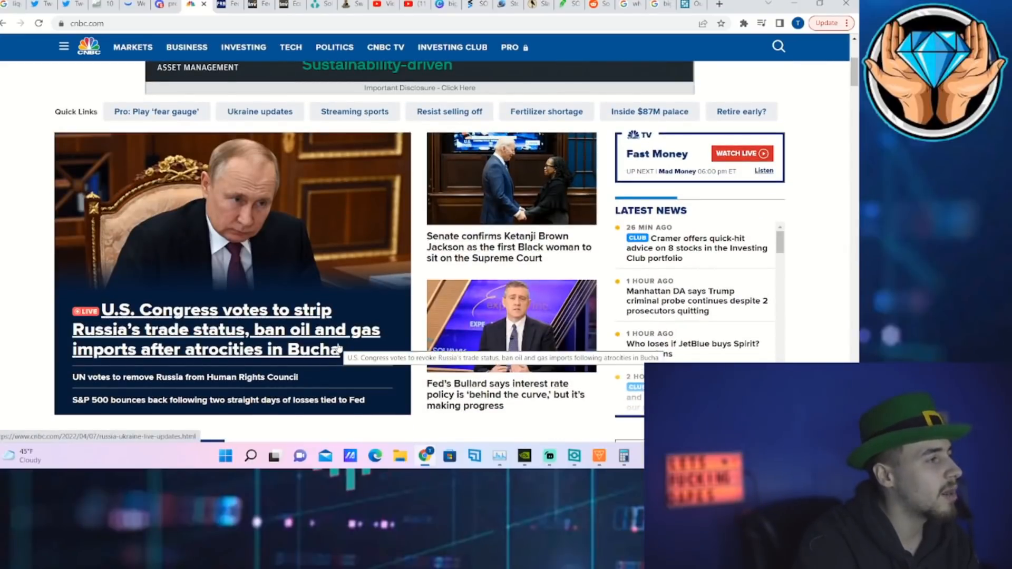
pyautogui.moveTo(346, 357)
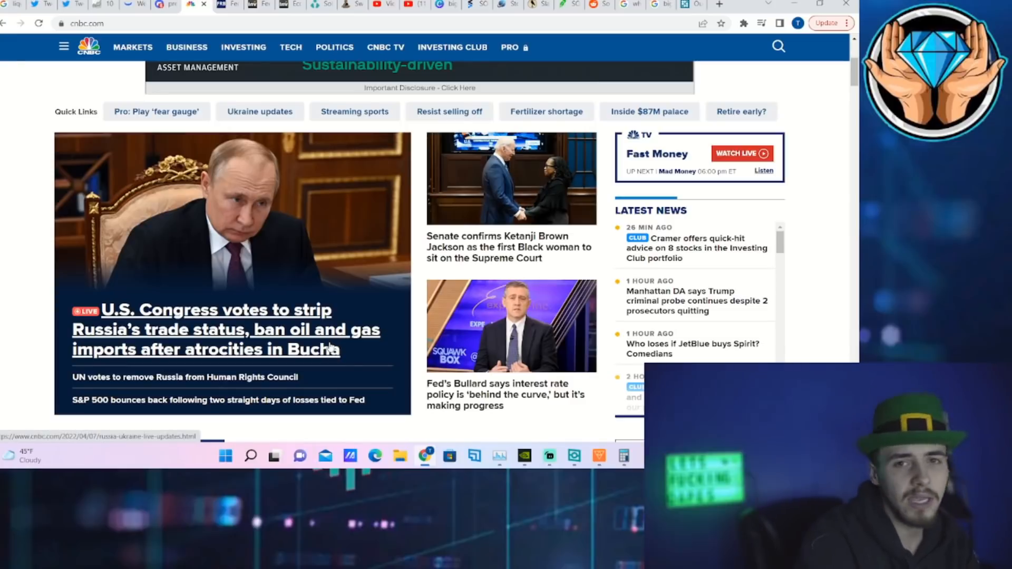
pyautogui.moveTo(341, 349)
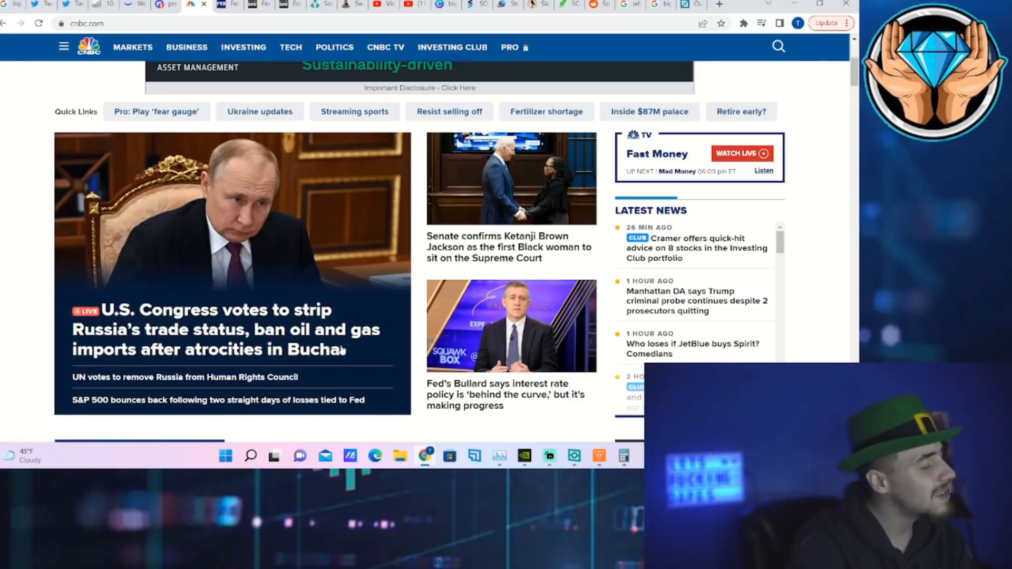
pyautogui.moveTo(372, 299)
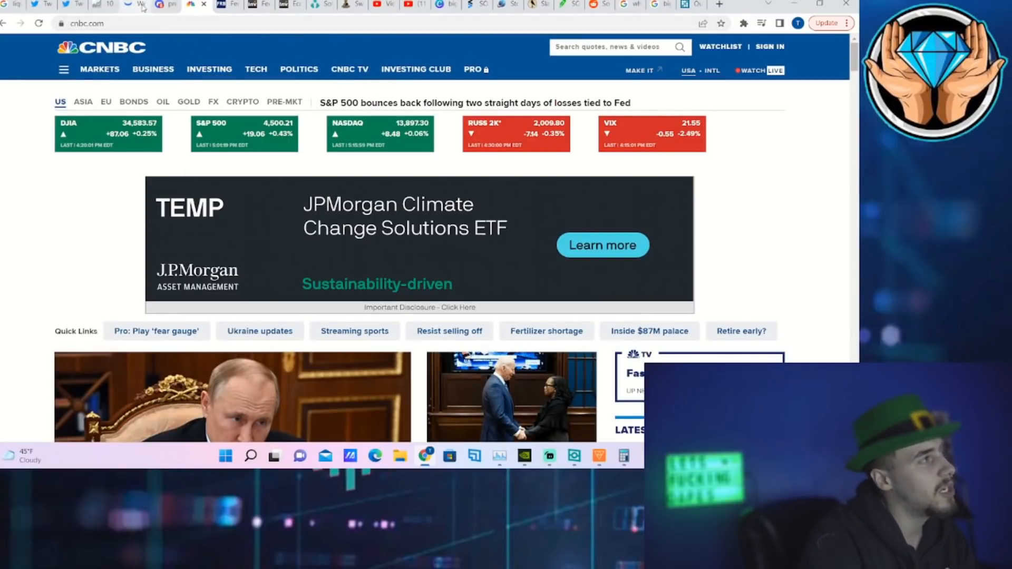
pyautogui.click(133, 5)
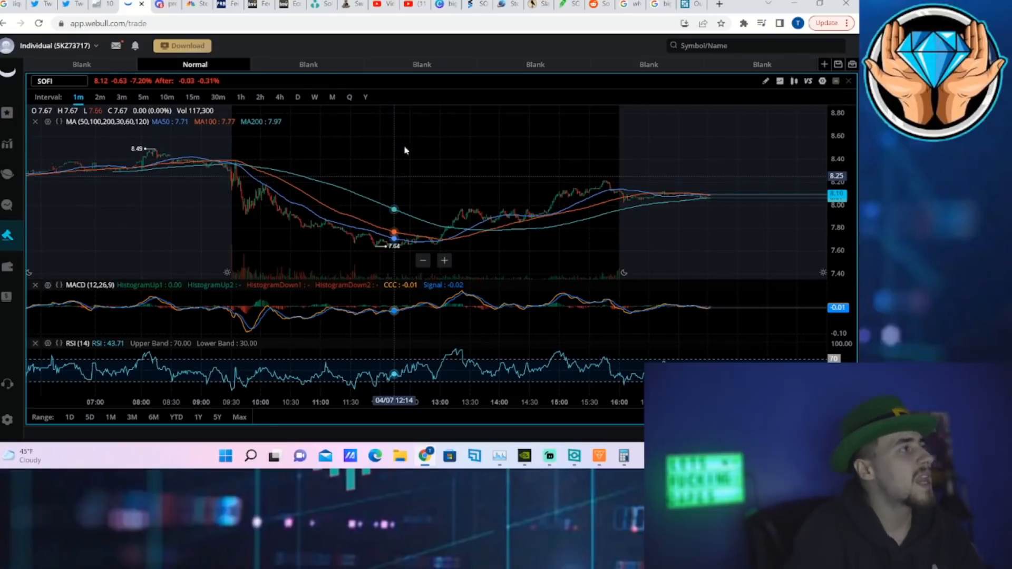
# - Switch the SOFI chart to the daily 'D' interval to view its 50/100/200-day averages
pyautogui.click(297, 97)
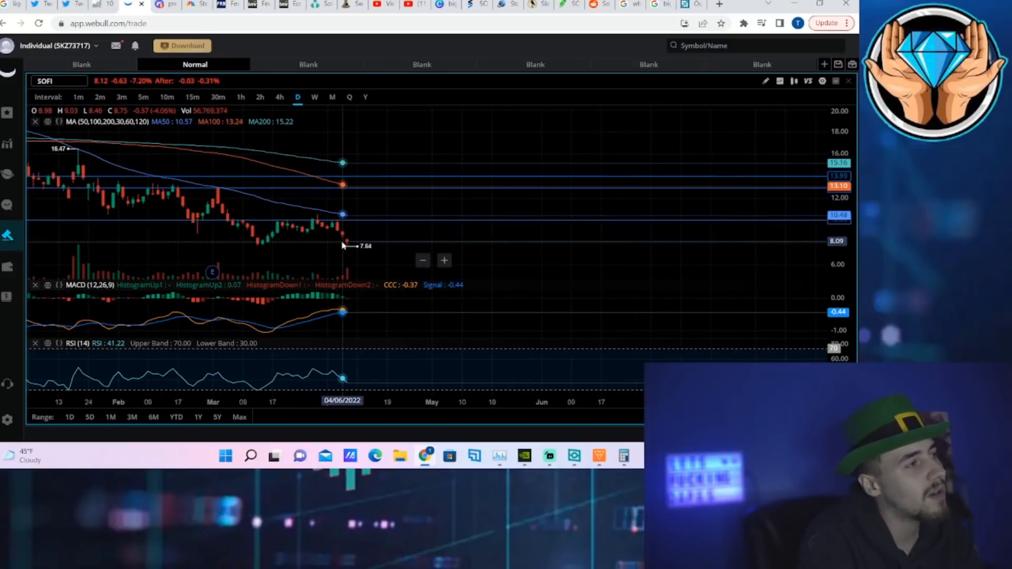
pyautogui.moveTo(332, 212)
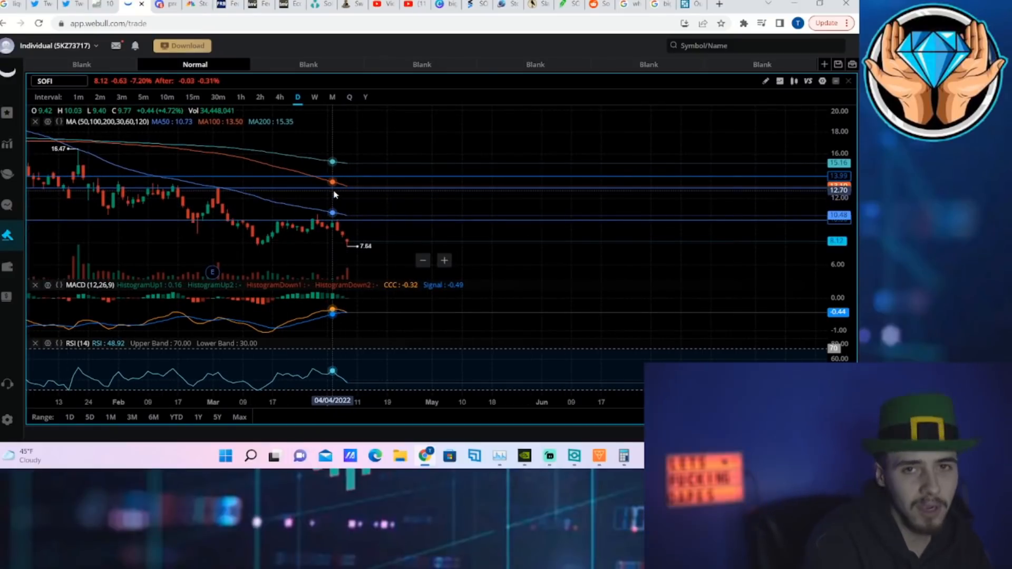
pyautogui.moveTo(353, 242)
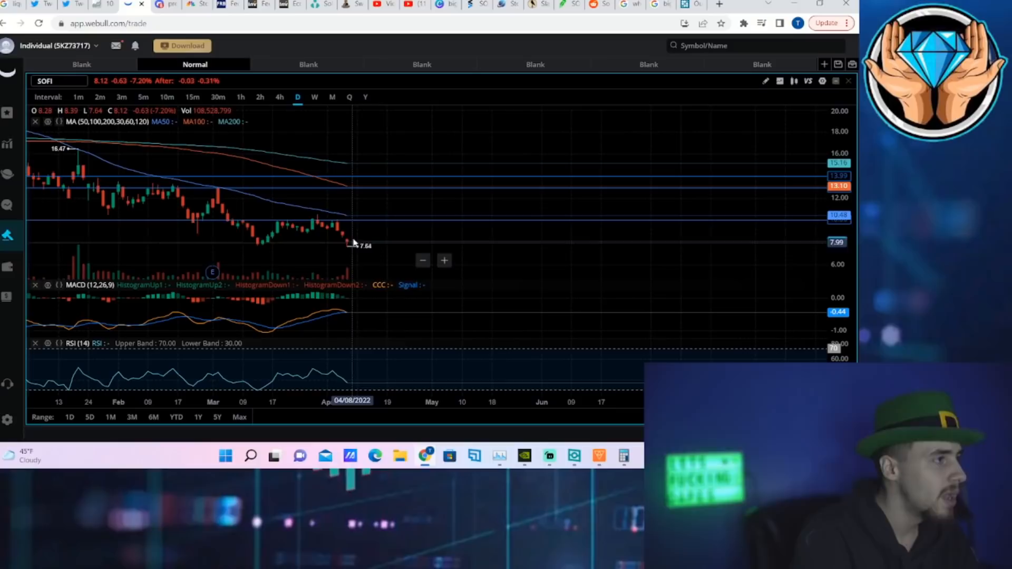
pyautogui.moveTo(347, 213)
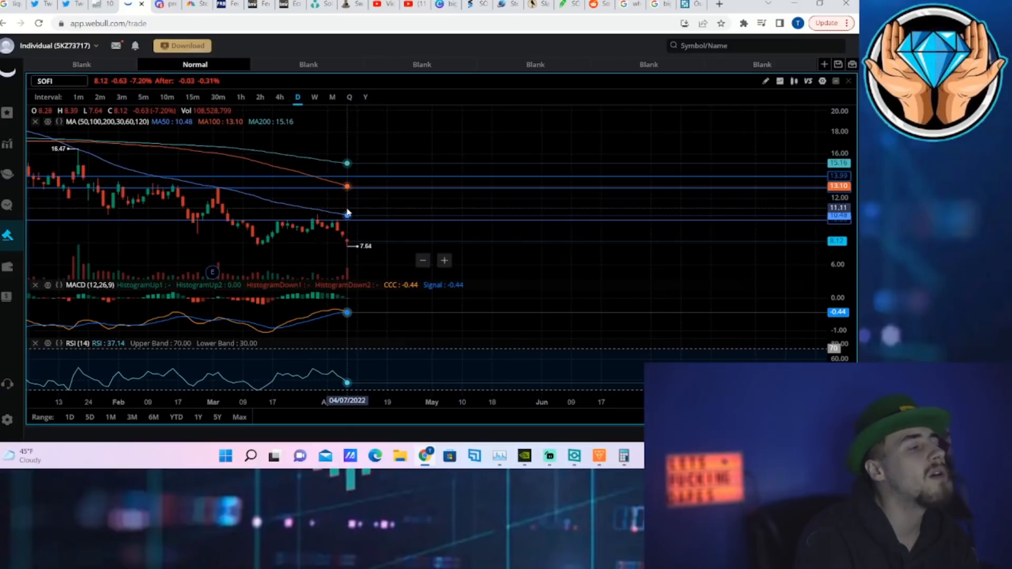
pyautogui.moveTo(364, 172)
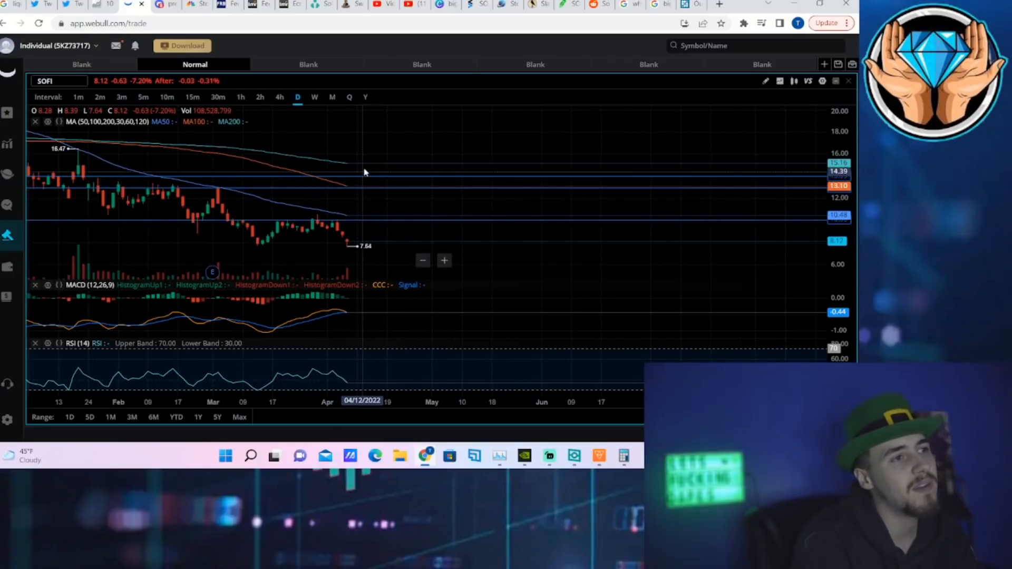
pyautogui.moveTo(344, 194)
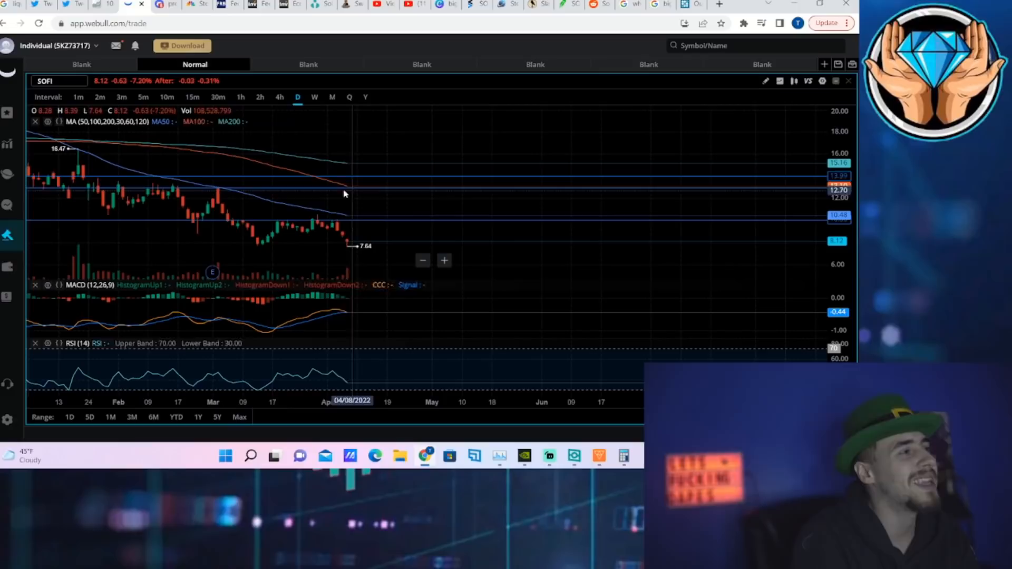
pyautogui.moveTo(218, 188)
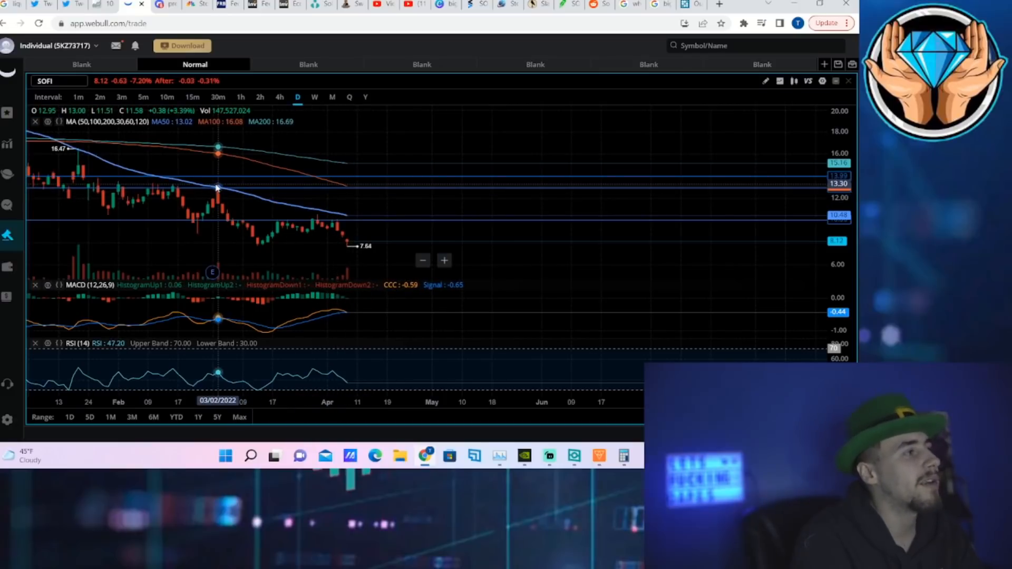
pyautogui.moveTo(377, 194)
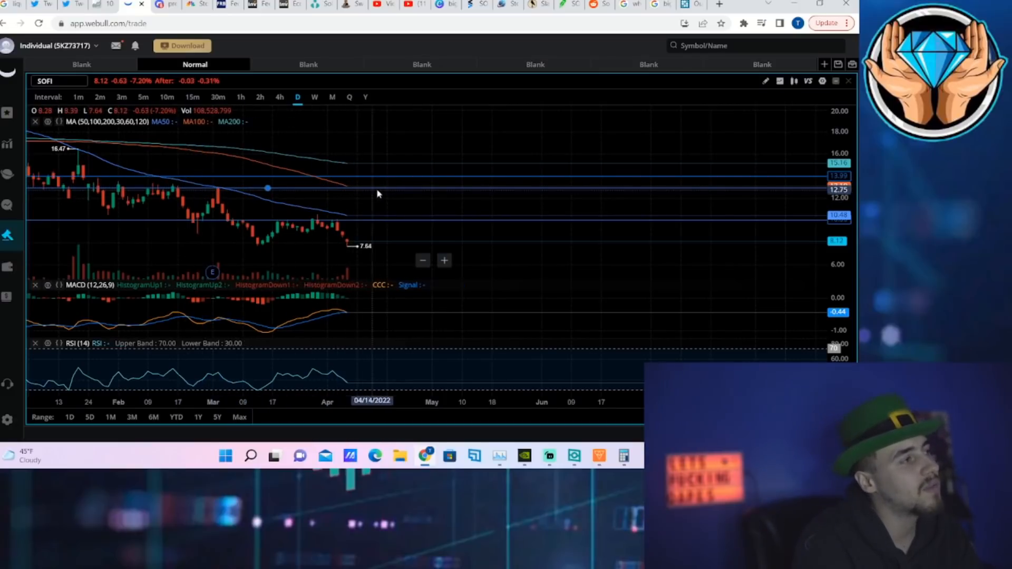
pyautogui.moveTo(452, 194)
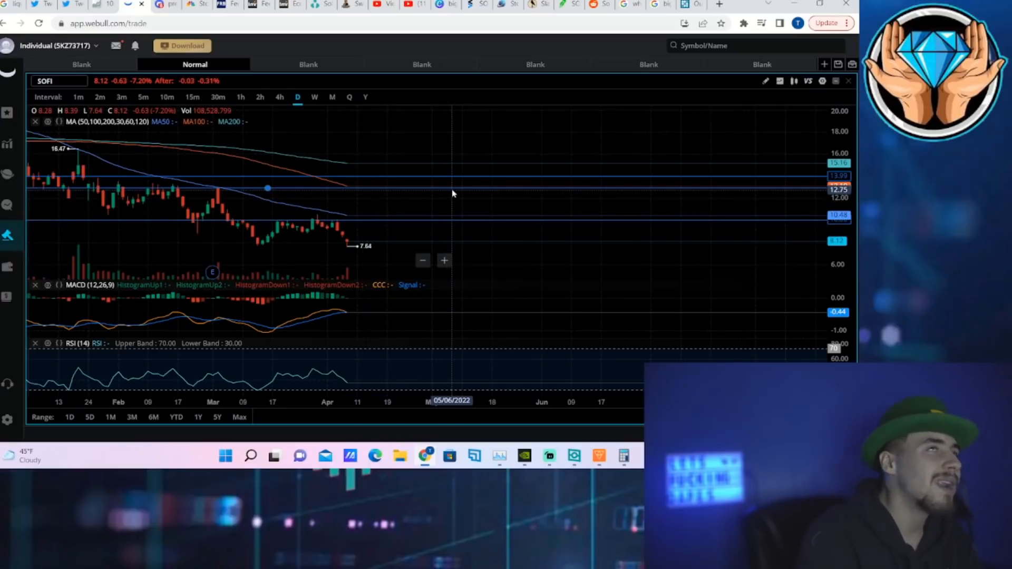
pyautogui.moveTo(475, 194)
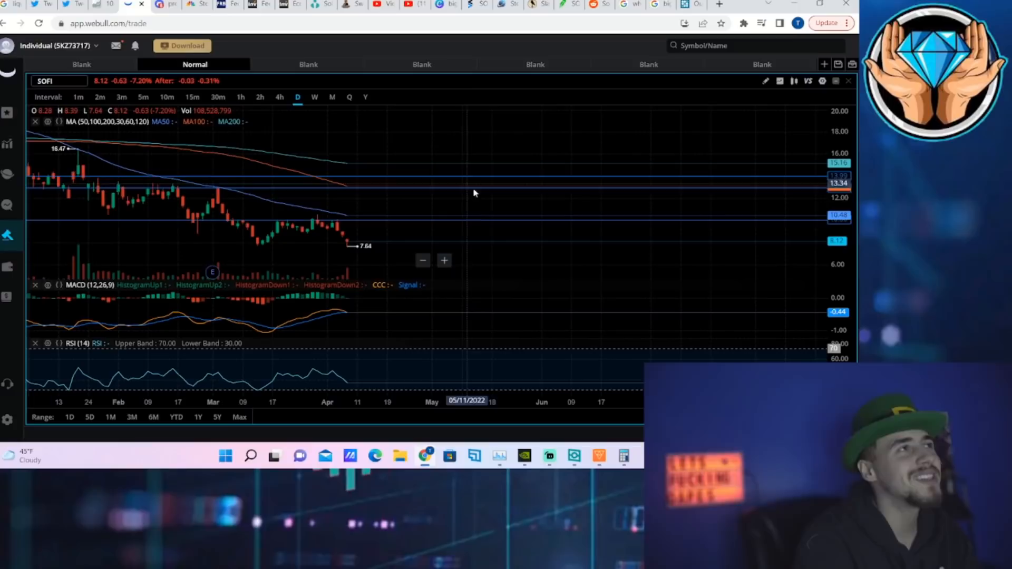
pyautogui.moveTo(468, 168)
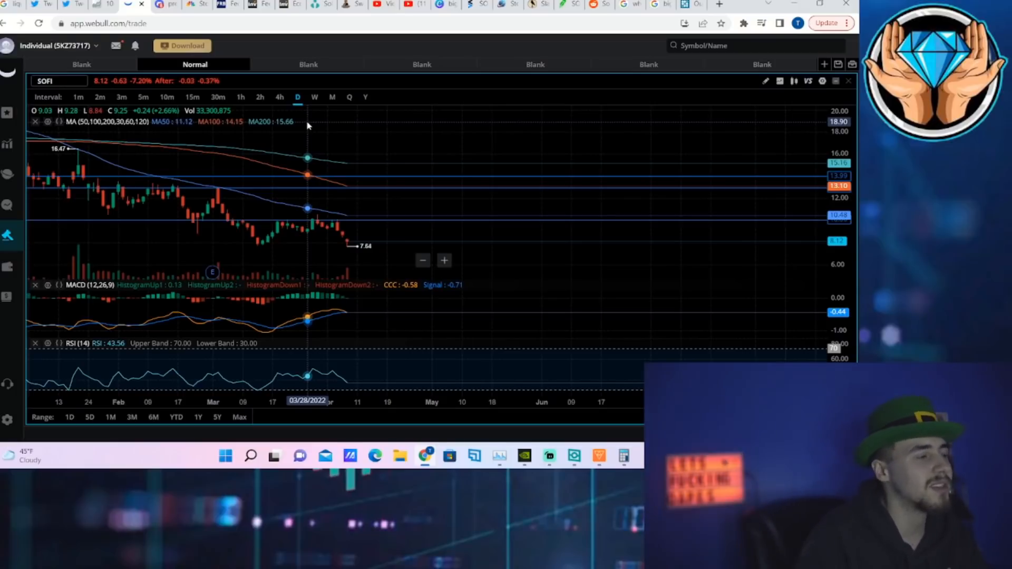
pyautogui.moveTo(258, 129)
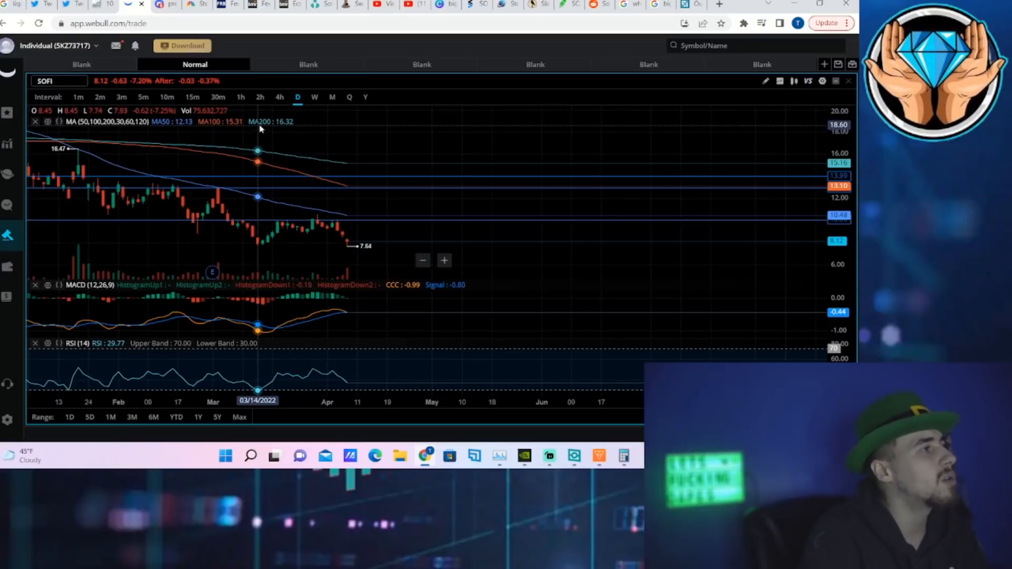
pyautogui.moveTo(400, 254)
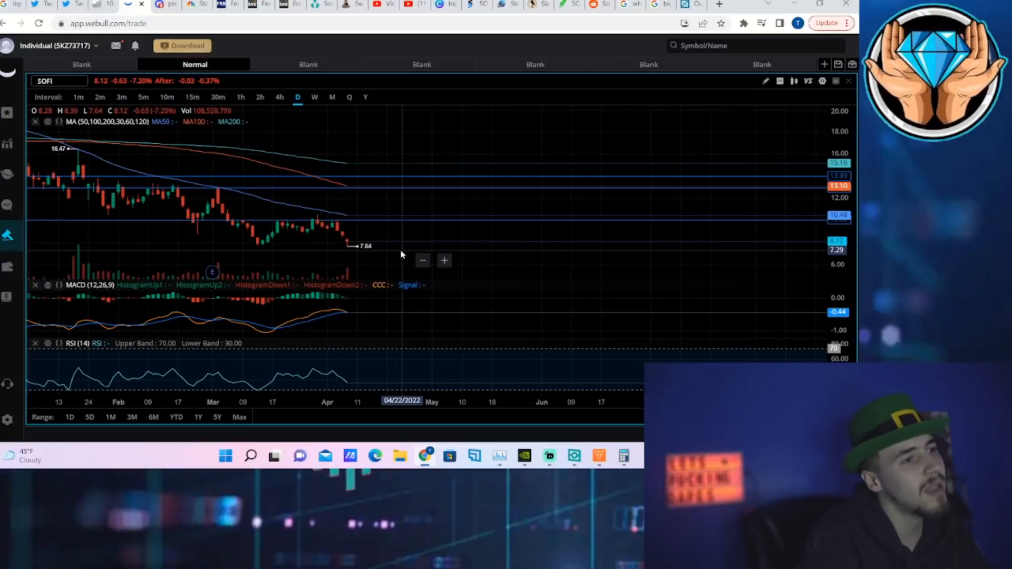
pyautogui.moveTo(355, 250)
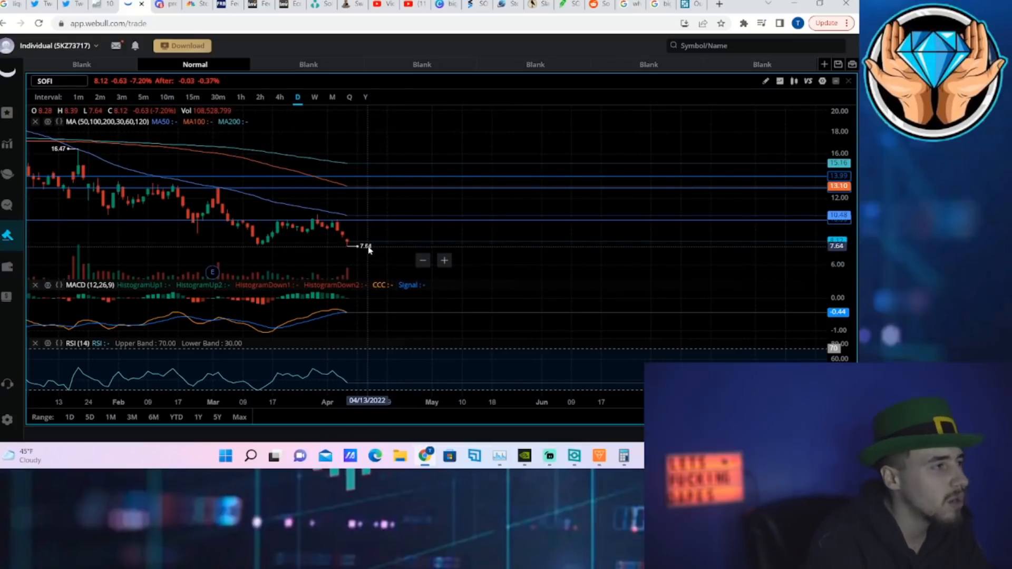
pyautogui.moveTo(365, 223)
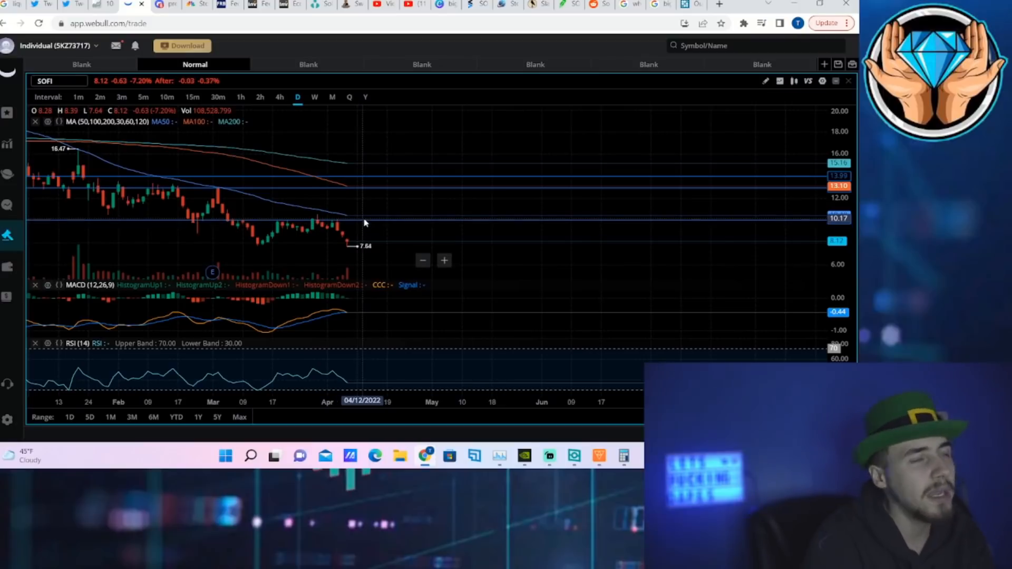
pyautogui.moveTo(308, 245)
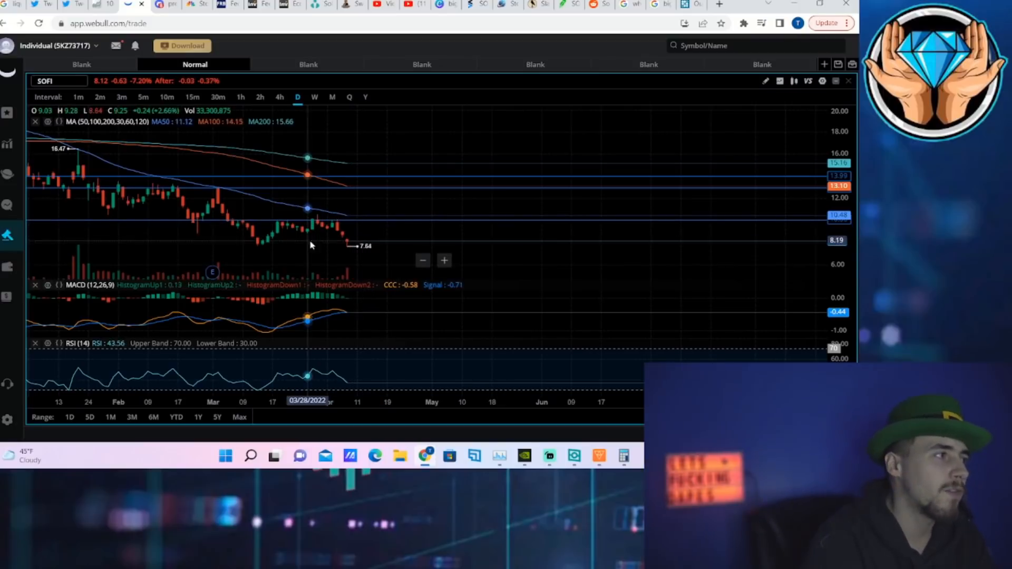
pyautogui.moveTo(282, 200)
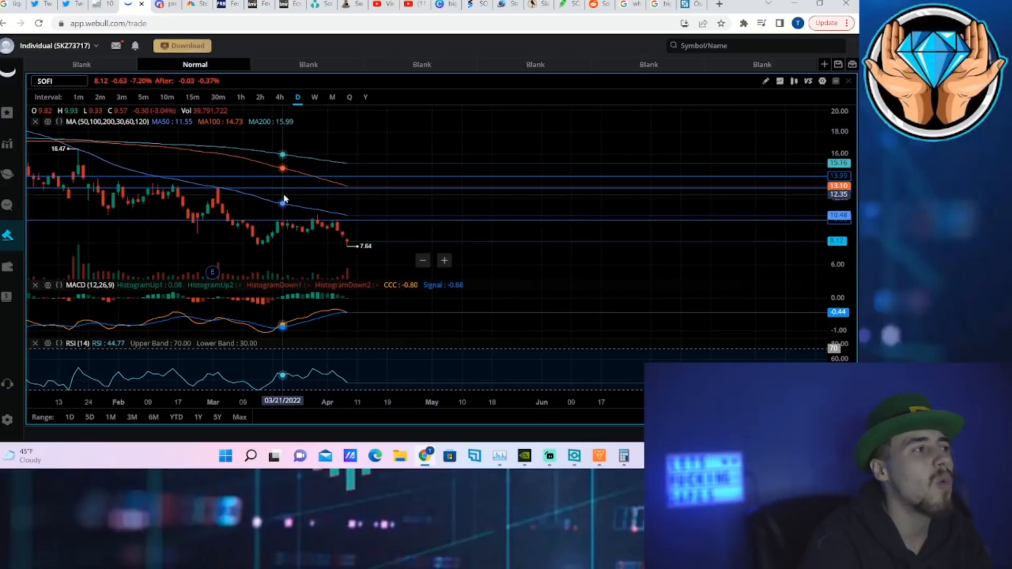
pyautogui.moveTo(298, 271)
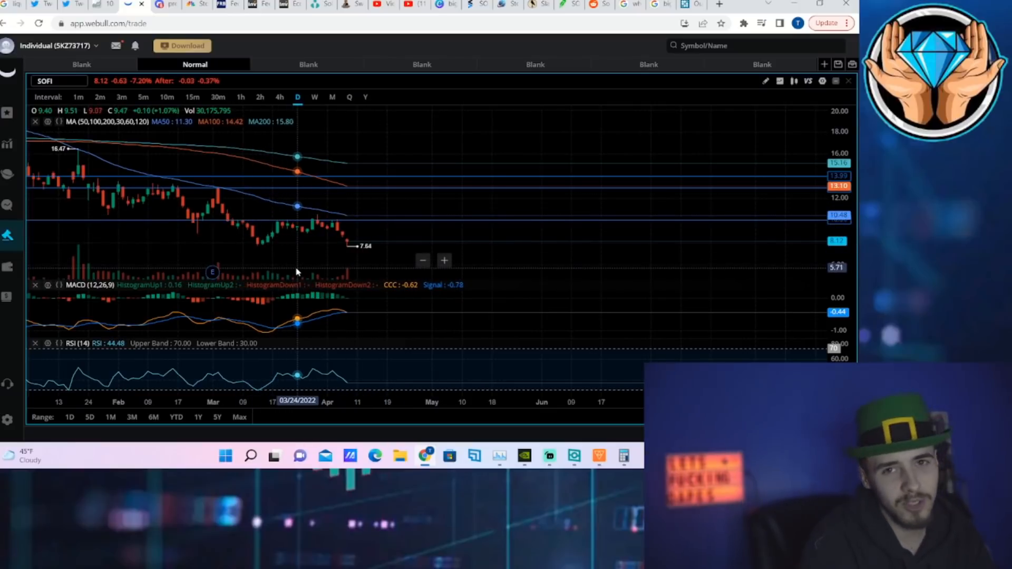
pyautogui.moveTo(318, 232)
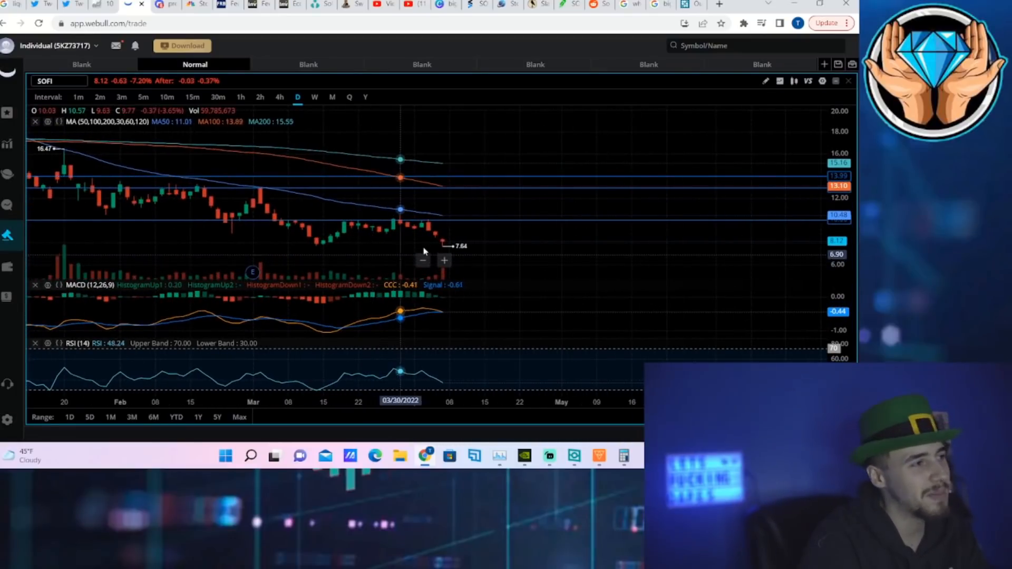
pyautogui.moveTo(457, 249)
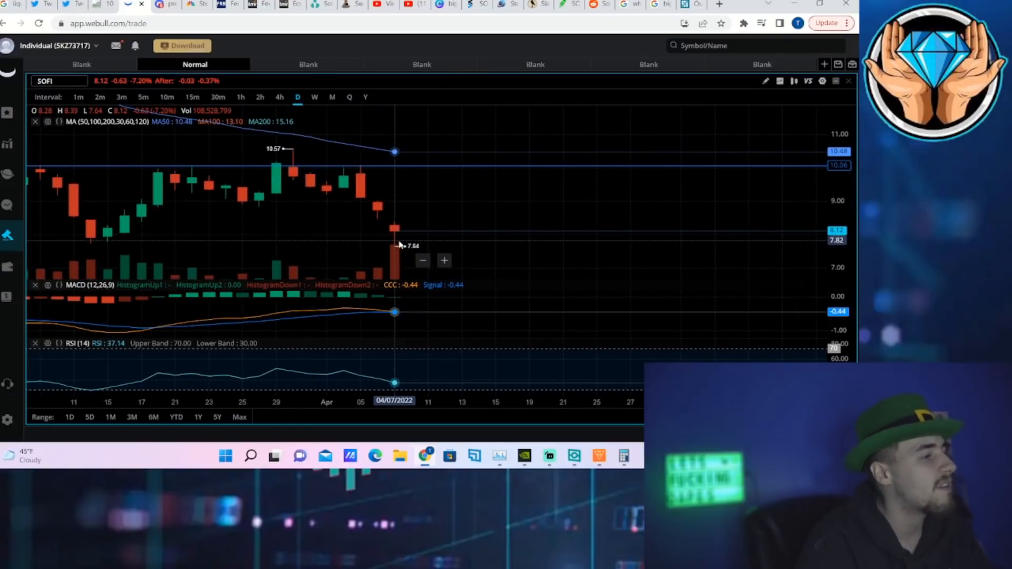
pyautogui.moveTo(377, 310)
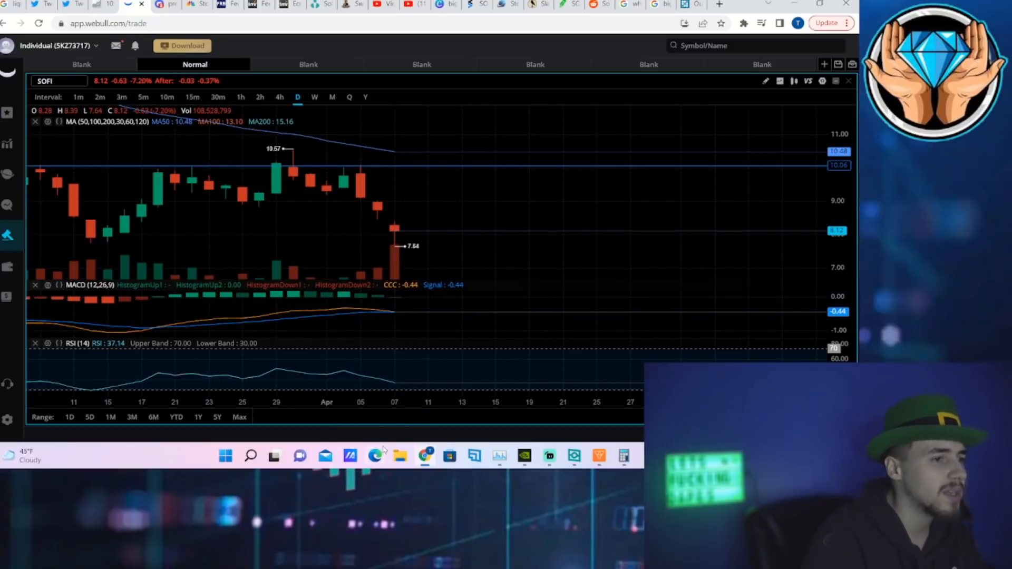
pyautogui.moveTo(409, 378)
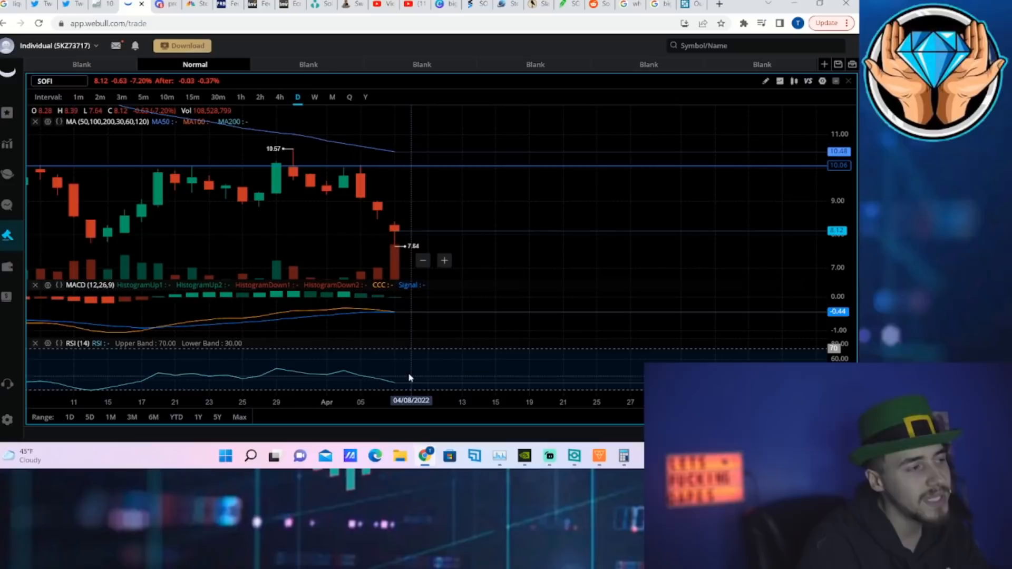
pyautogui.moveTo(423, 373)
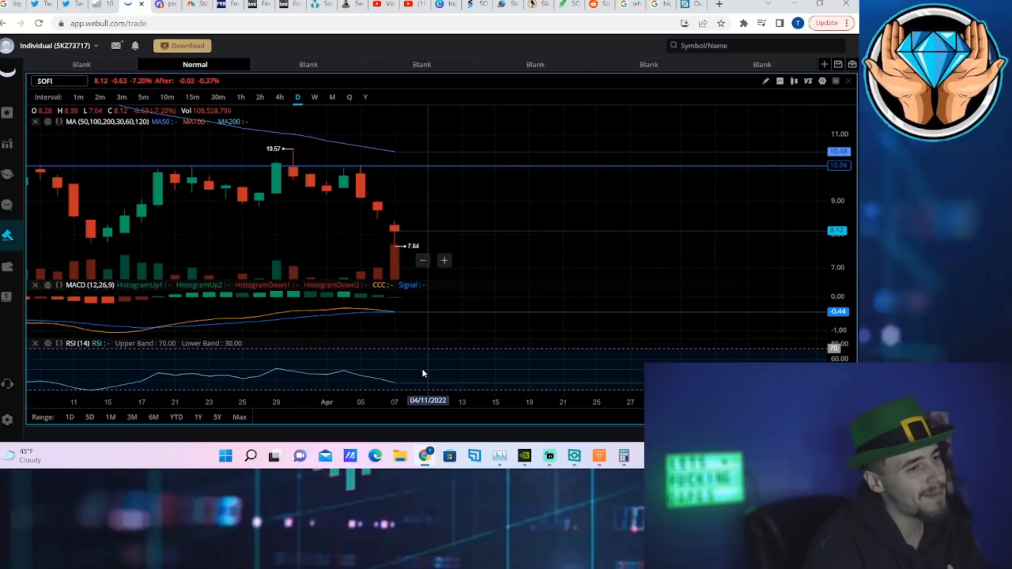
pyautogui.moveTo(377, 377)
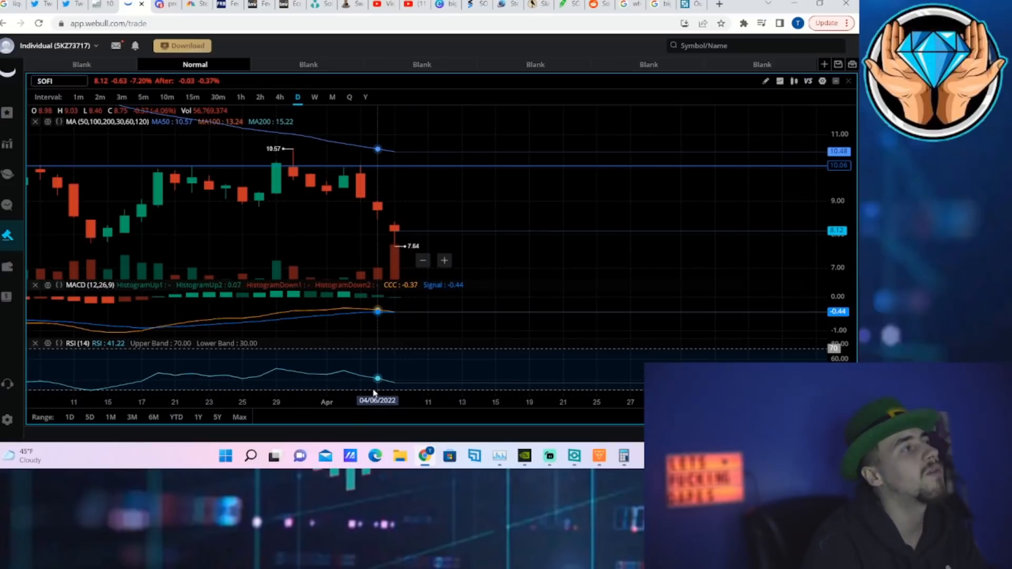
# - Leave the SOFI chart for the empty 'Blank' SPY layout workspace
pyautogui.click(81, 65)
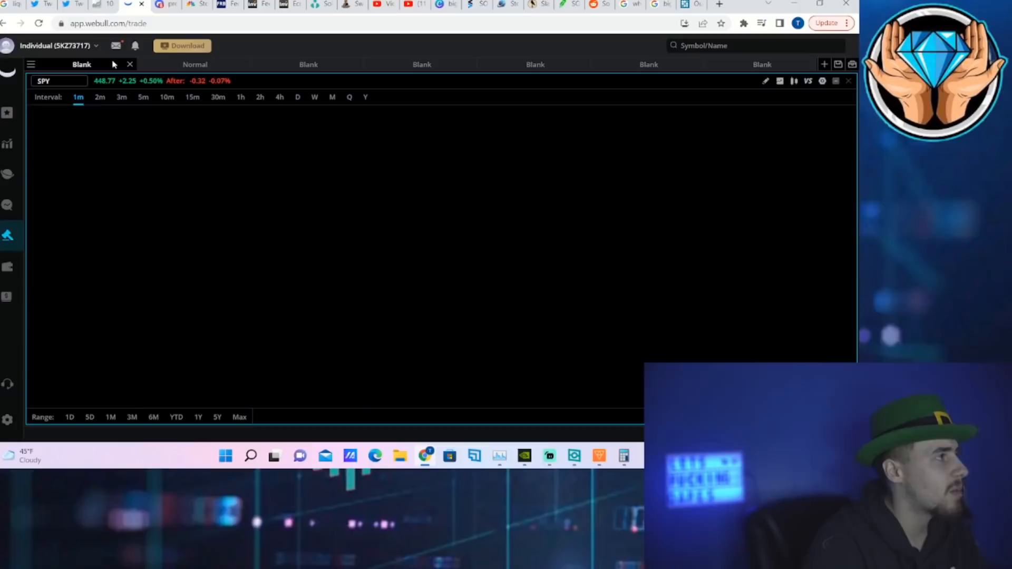